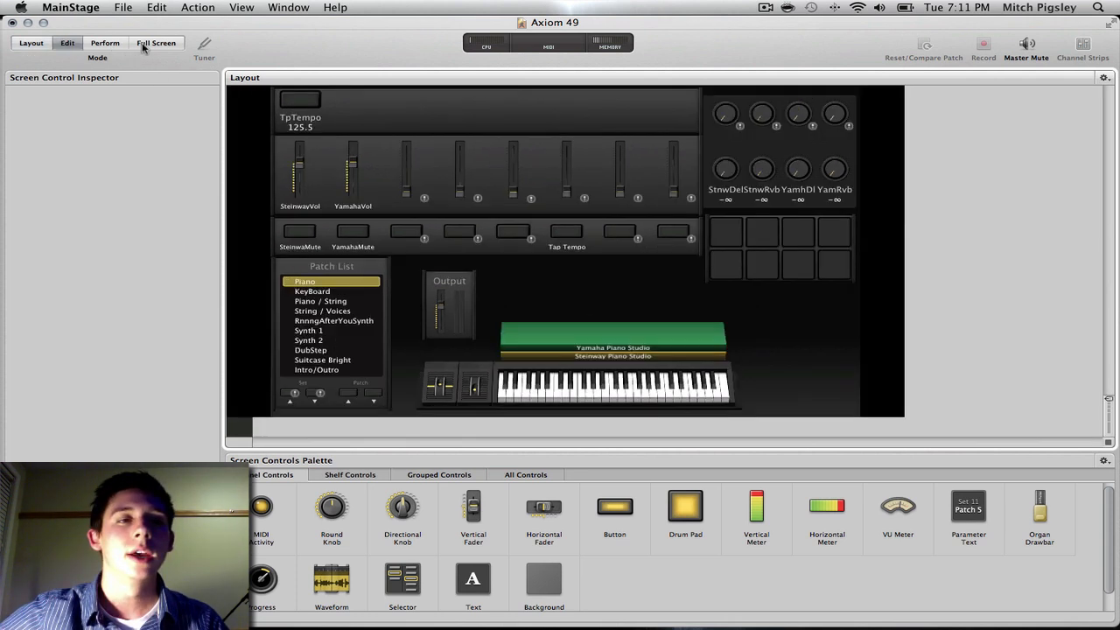
Step: Preview the Axiom 49 concert in Perform mode, then switch back to Layout mode
left_click(104, 43)
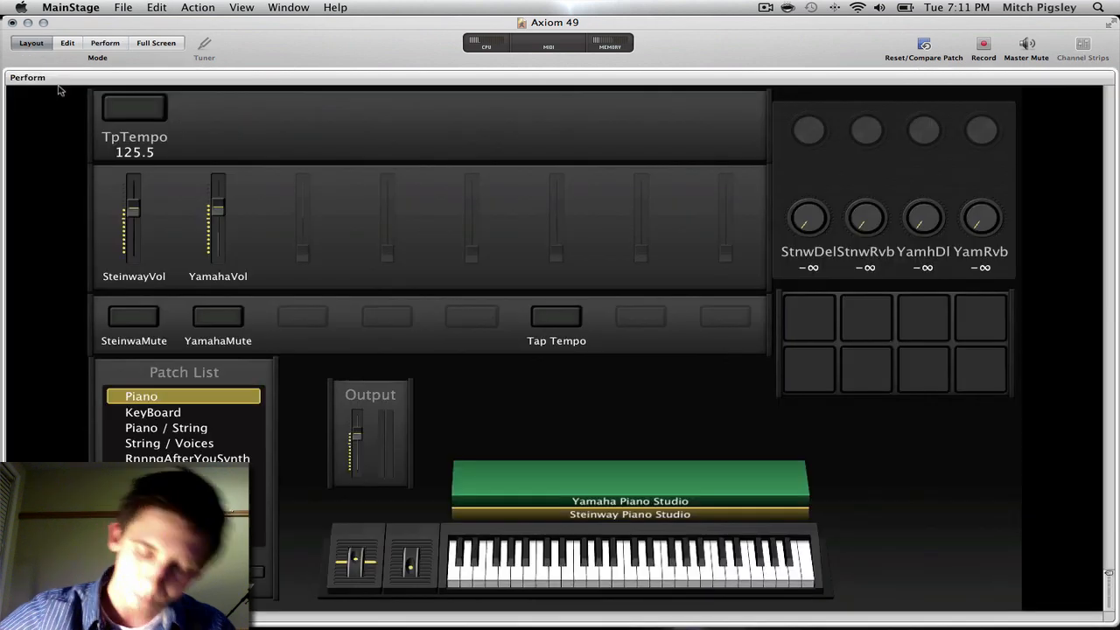
left_click(31, 42)
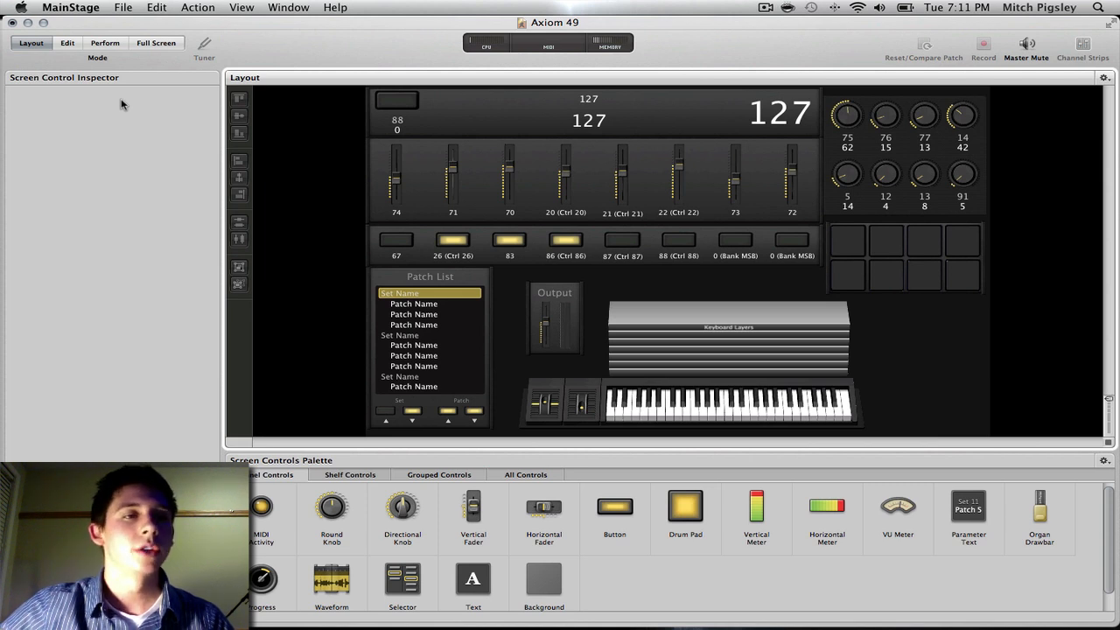
mouse_move(42, 163)
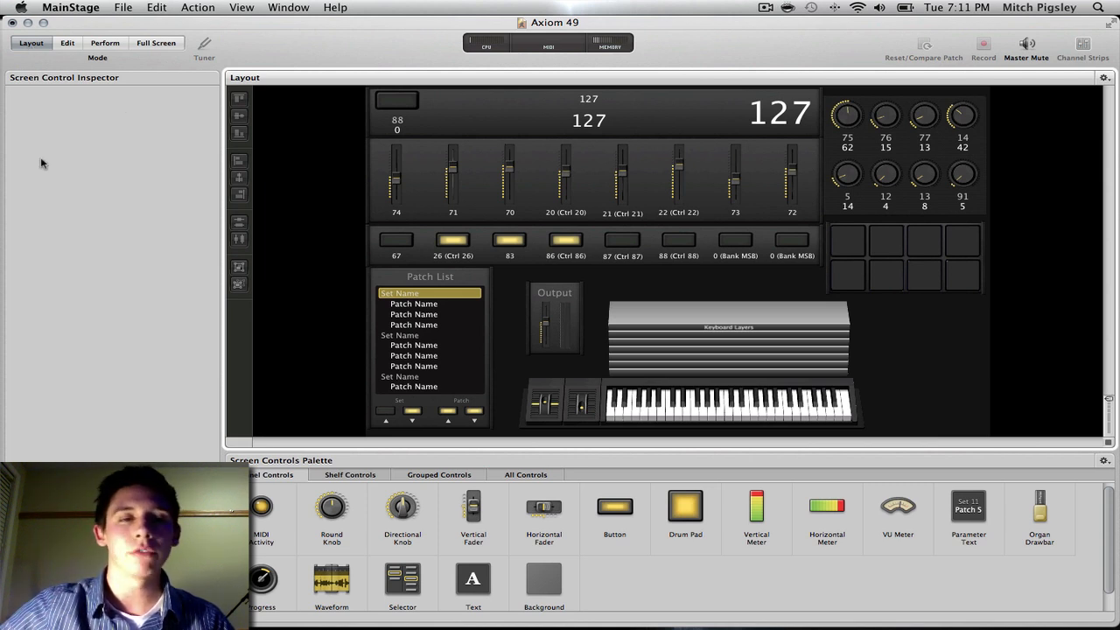
mouse_move(107, 249)
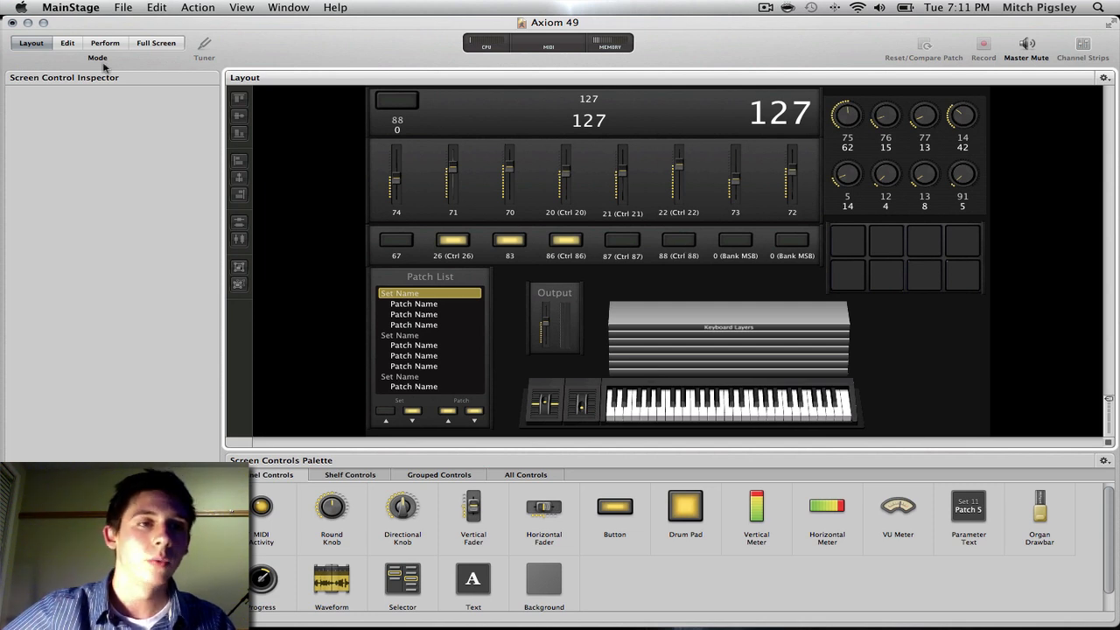
mouse_move(239, 182)
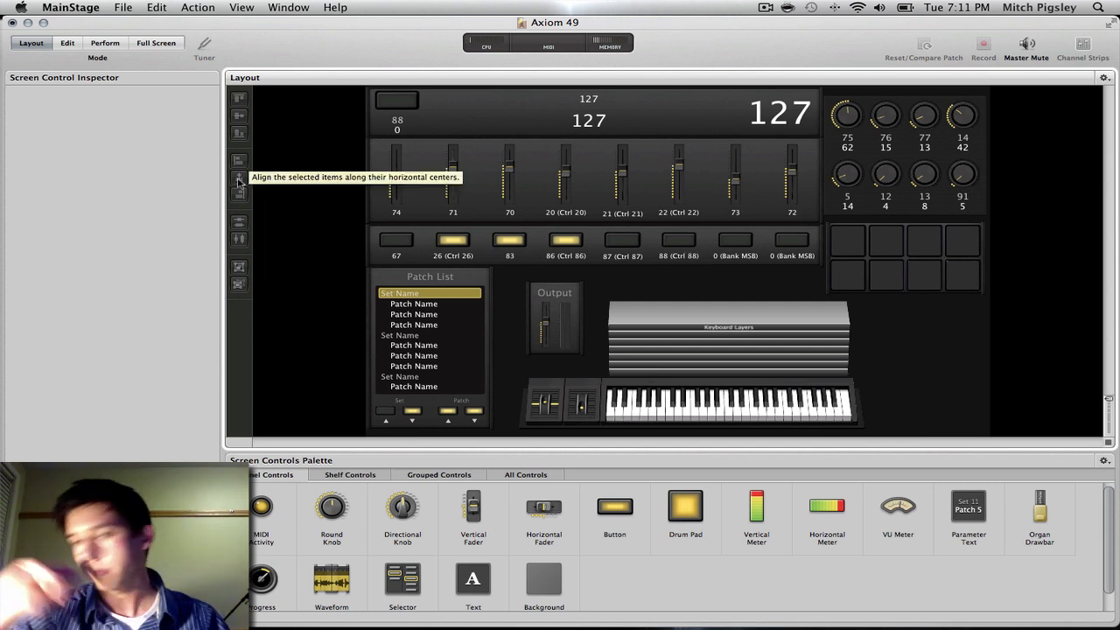
mouse_move(302, 493)
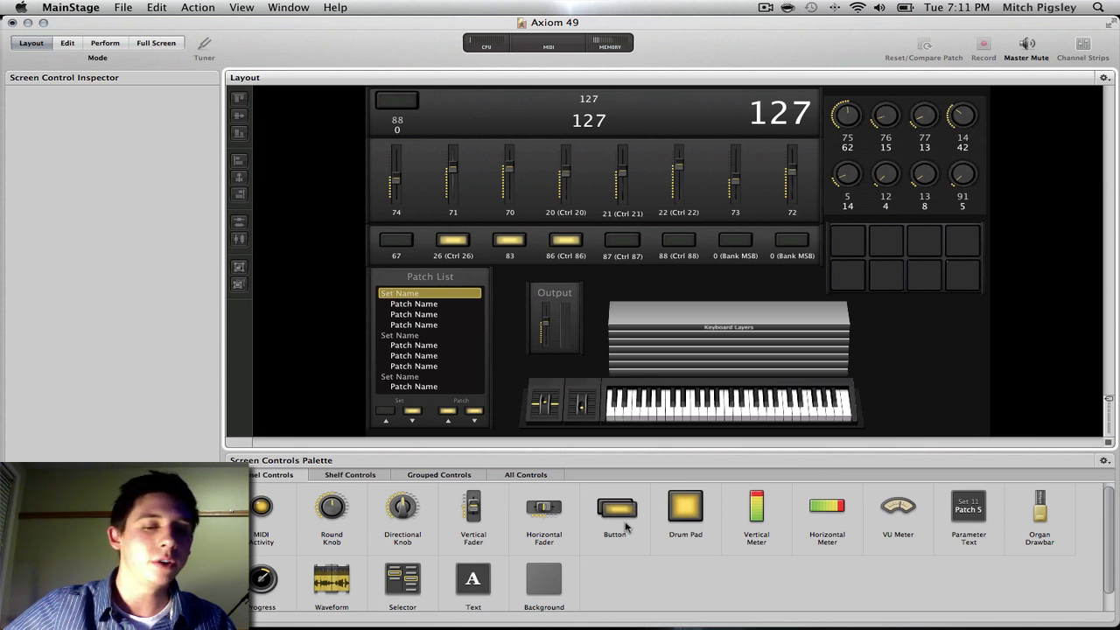
left_click(614, 508)
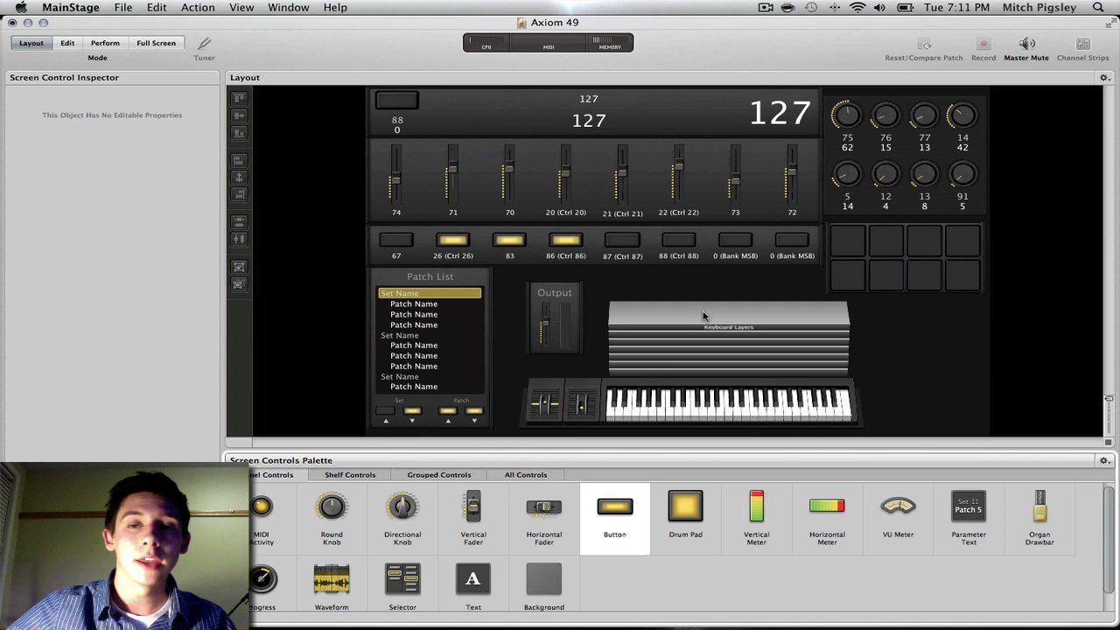
mouse_move(699, 202)
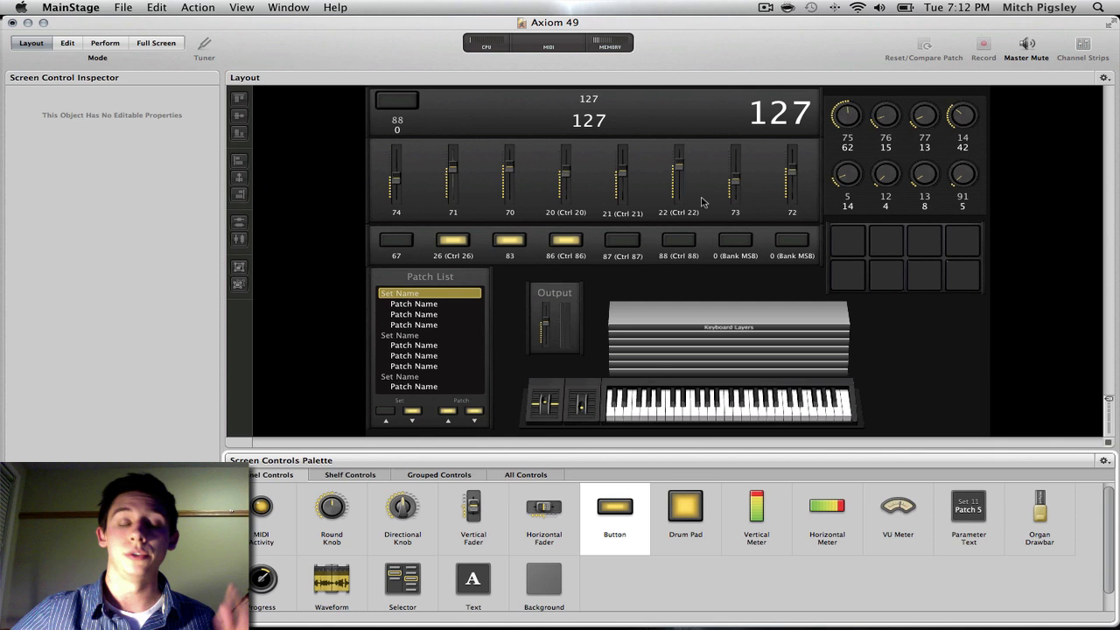
mouse_move(687, 228)
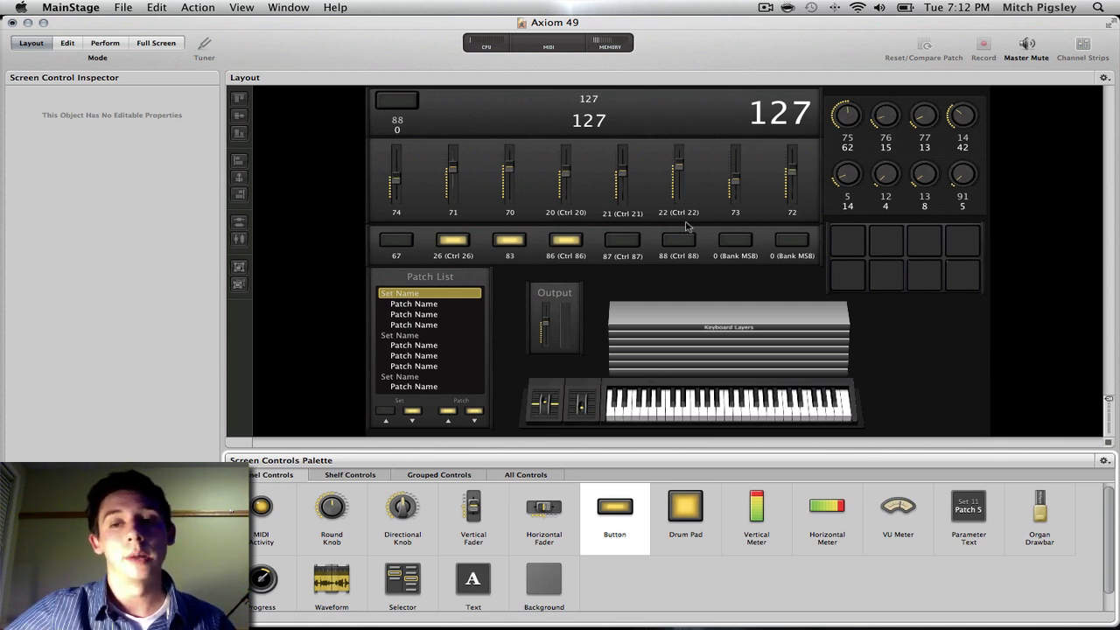
mouse_move(385, 208)
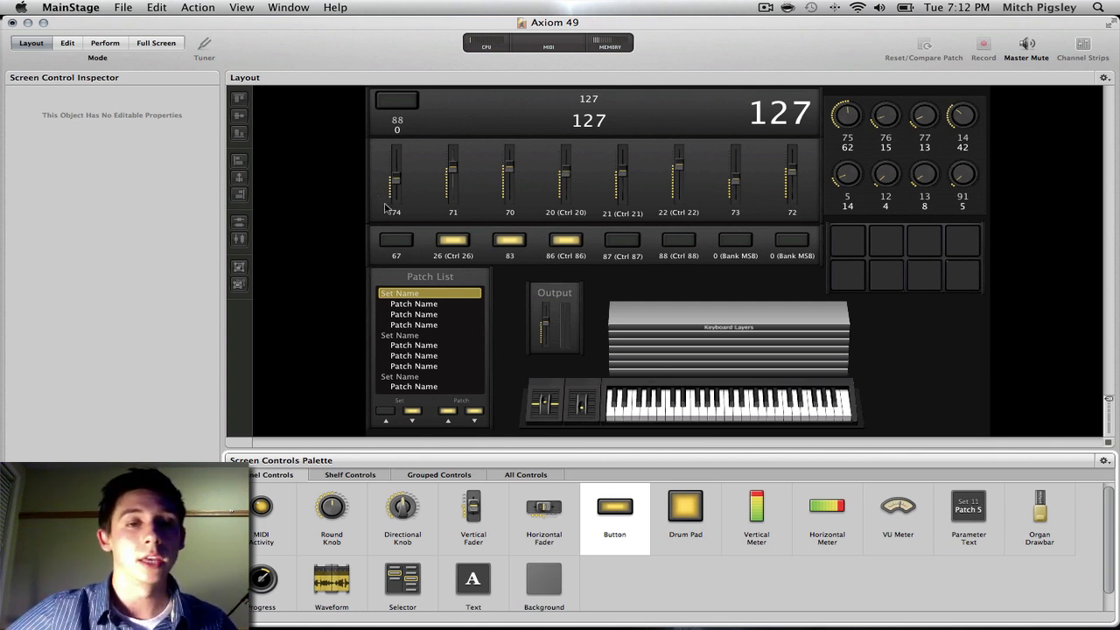
mouse_move(395, 208)
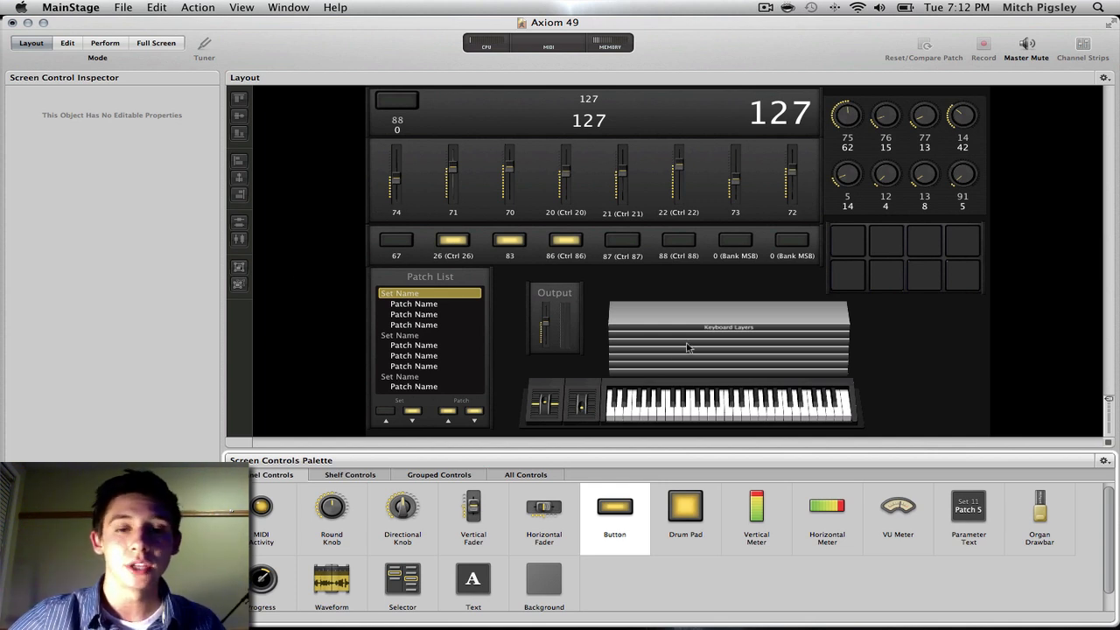
mouse_move(433, 160)
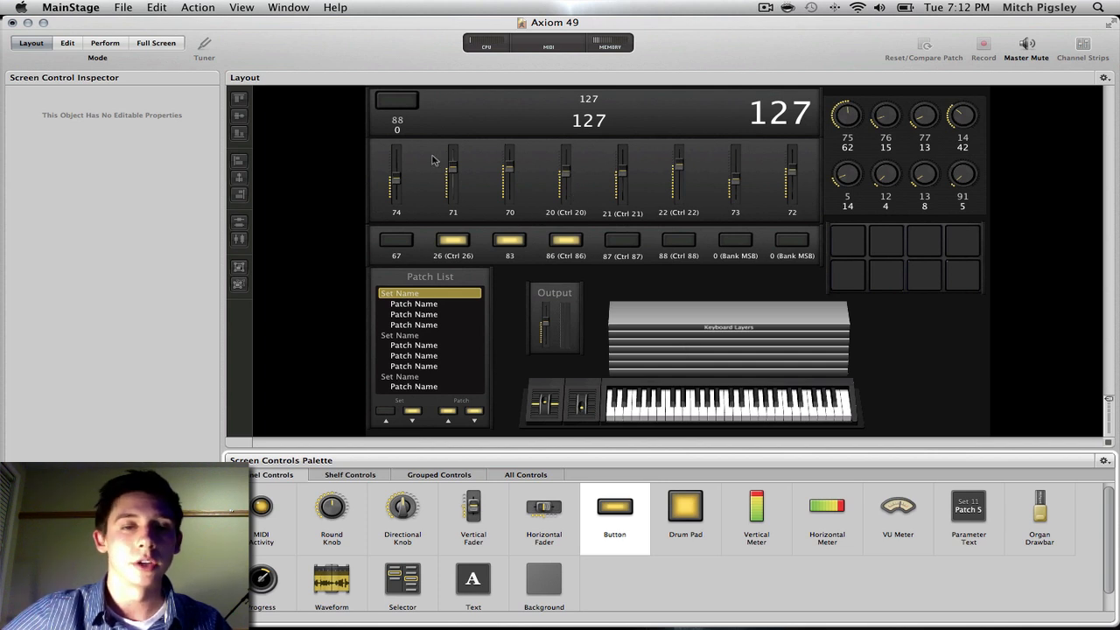
mouse_move(796, 201)
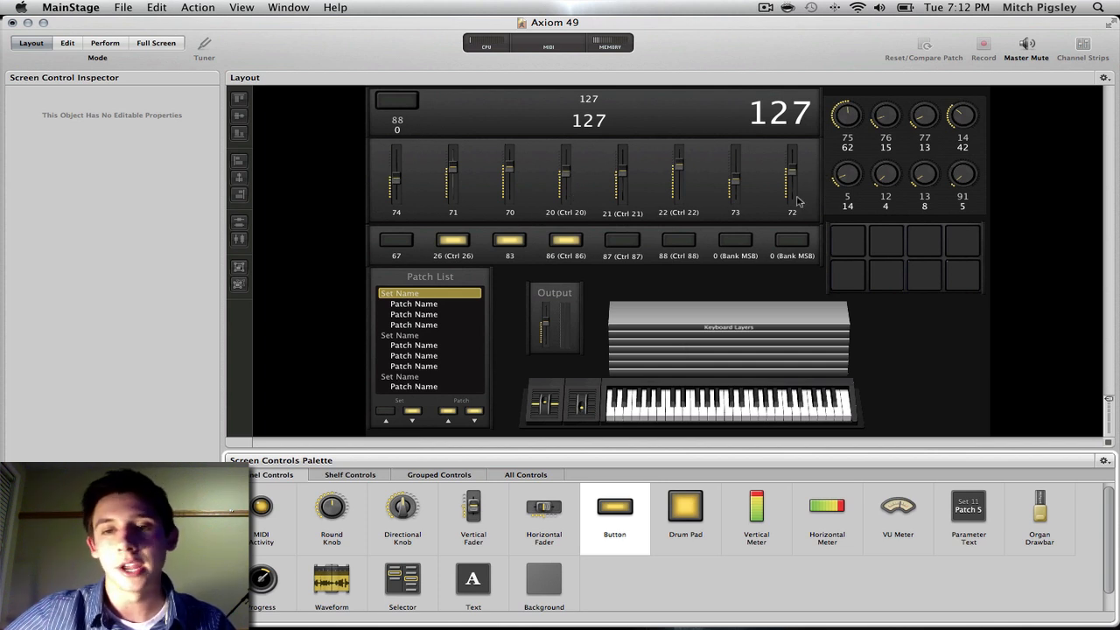
mouse_move(586, 366)
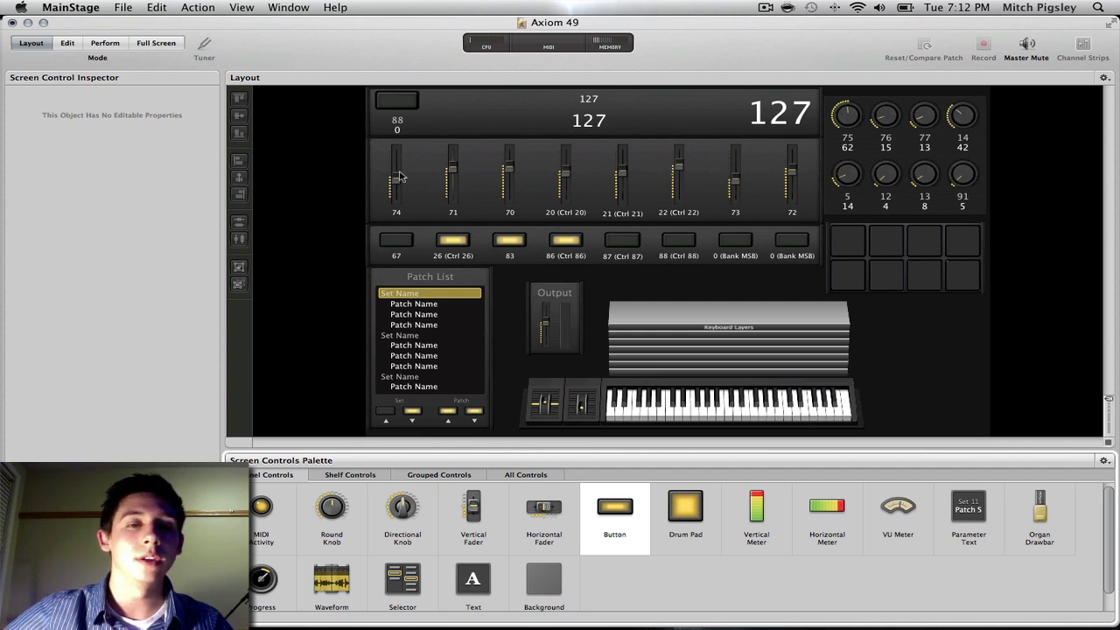
Step: Inspect the first fader's hardware input (controller 74 Brightness), glancing at the knob's Decay Time assignment
left_click(395, 179)
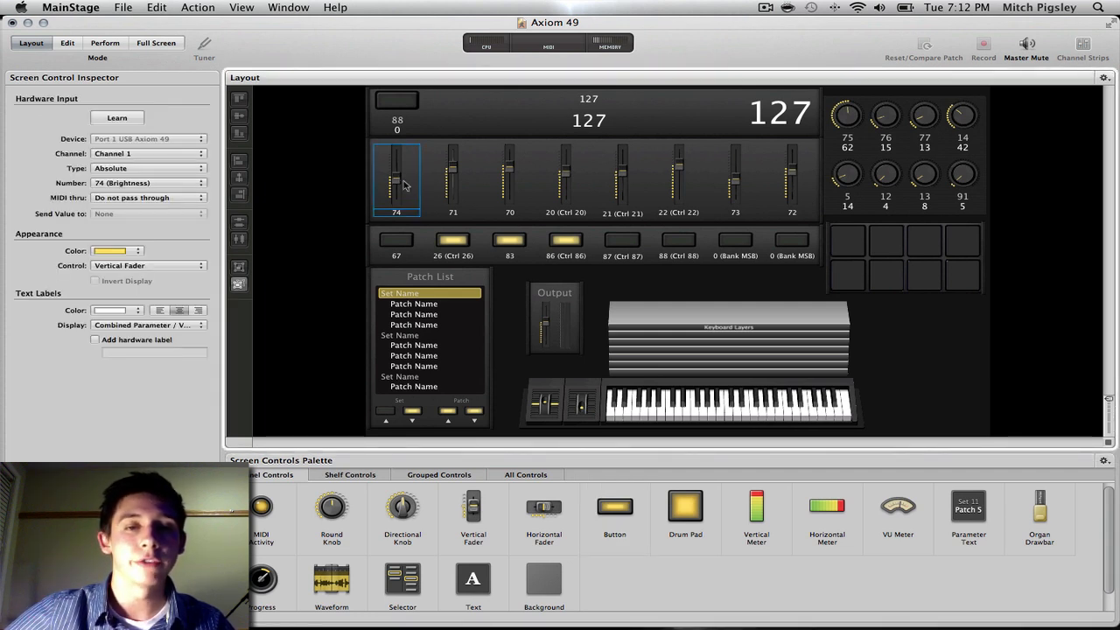
left_click(846, 115)
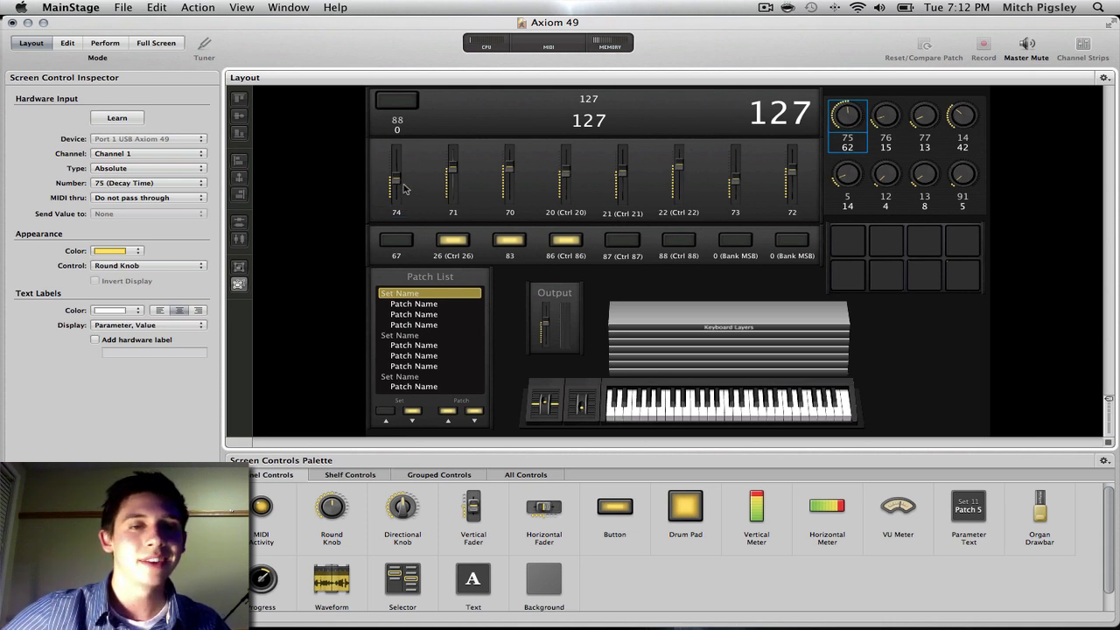
left_click(395, 180)
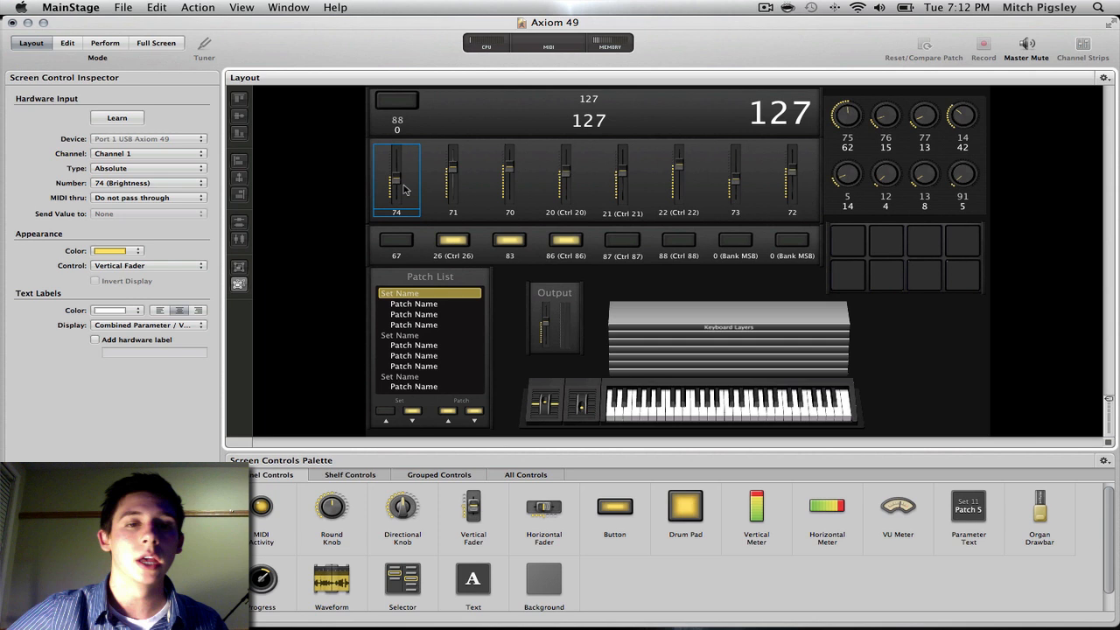
left_click(117, 117)
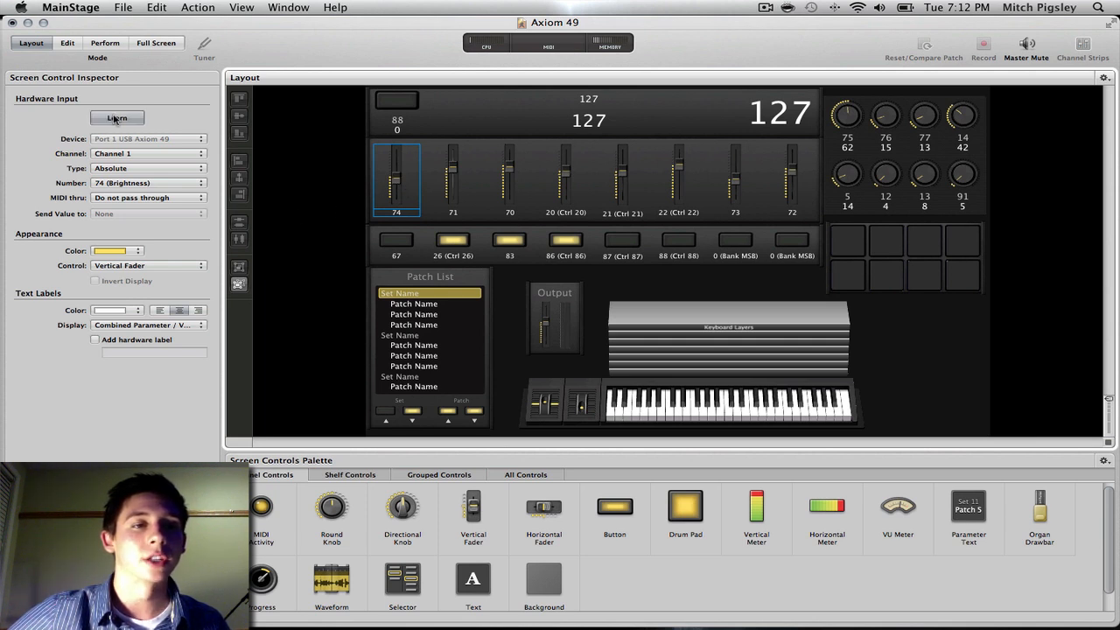
left_click(117, 117)
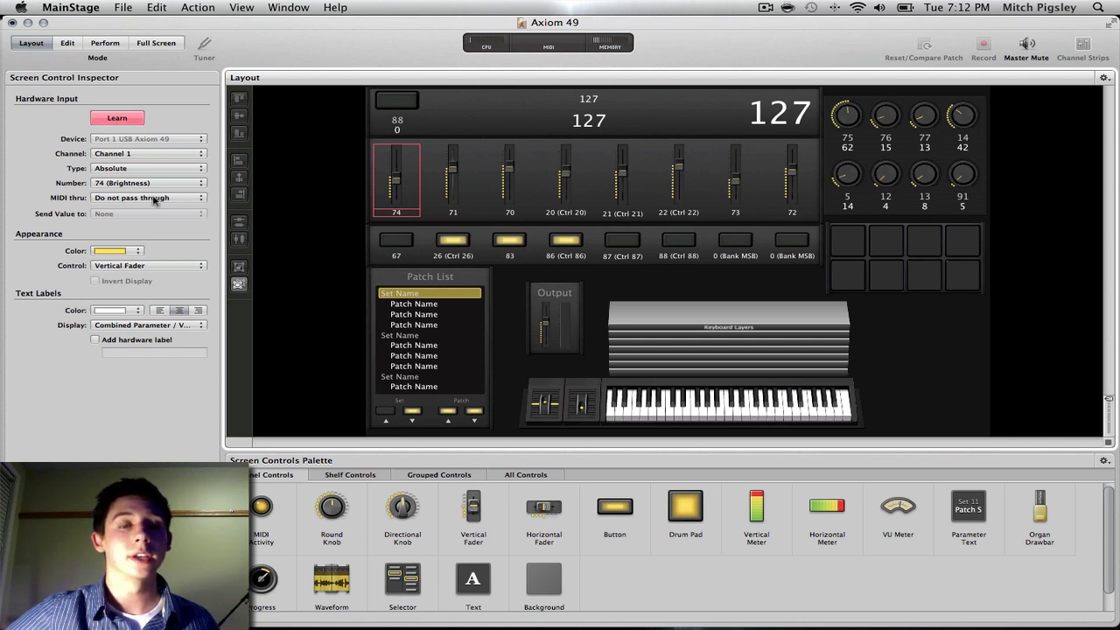
mouse_move(148, 196)
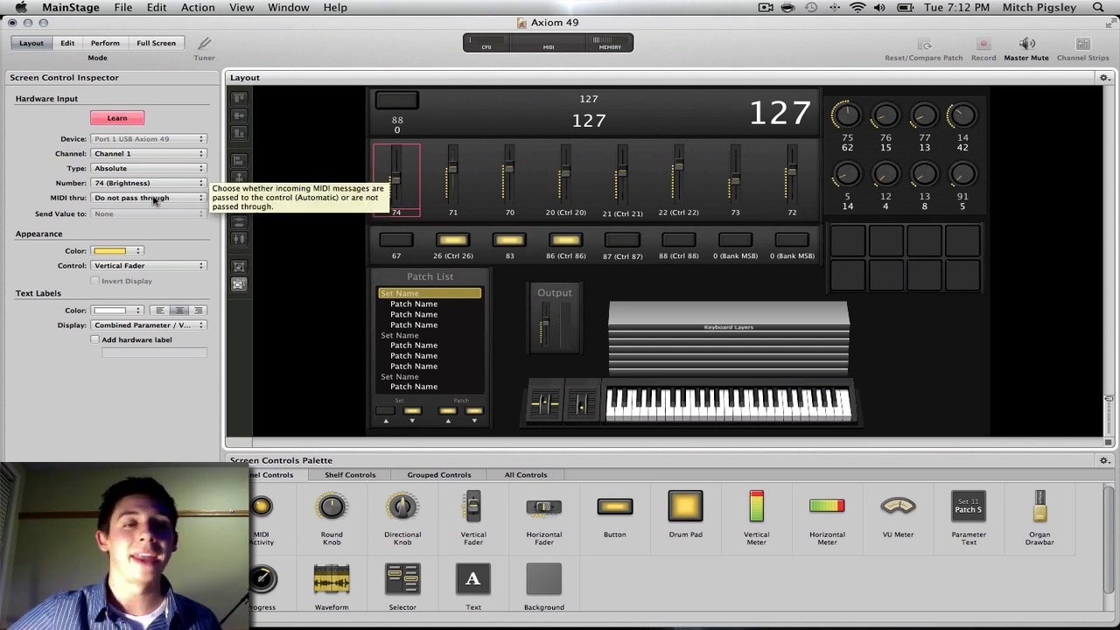
mouse_move(438, 245)
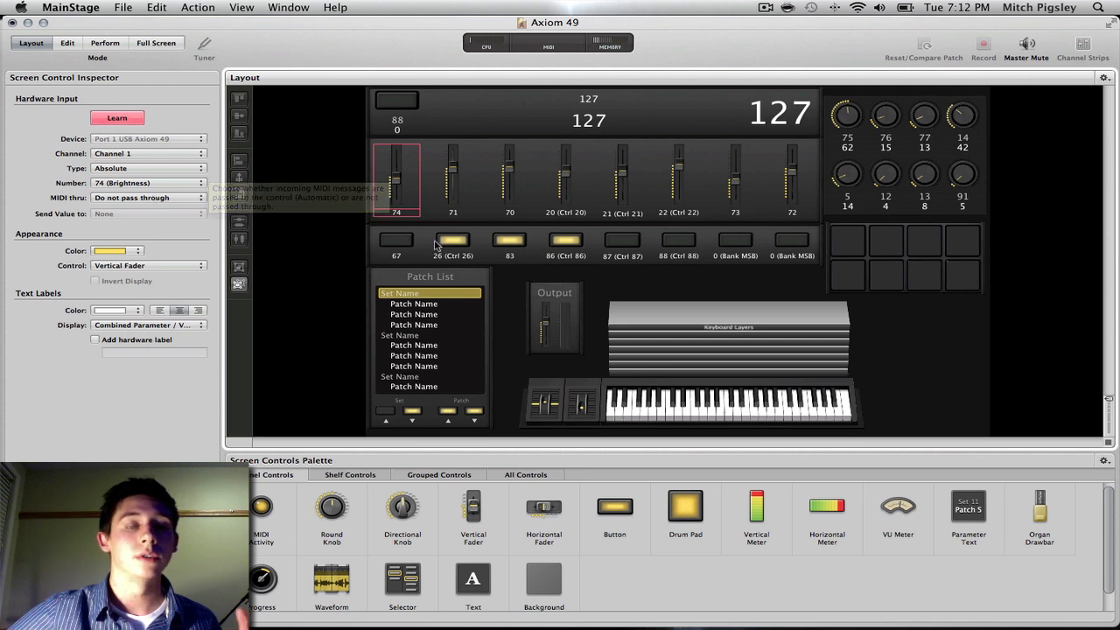
mouse_move(396, 199)
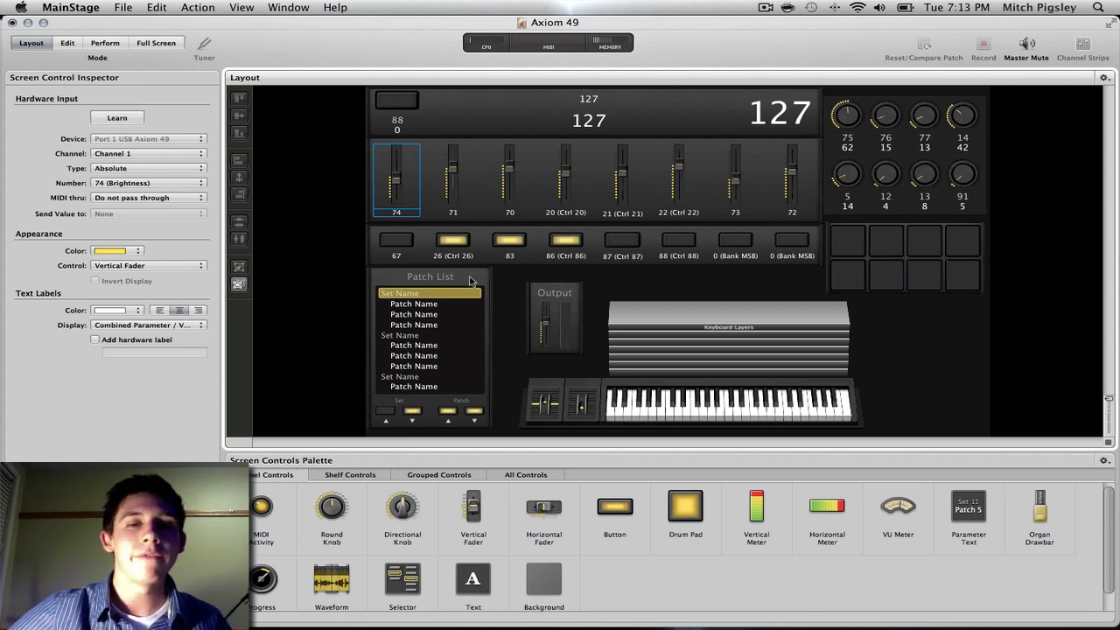
mouse_move(516, 342)
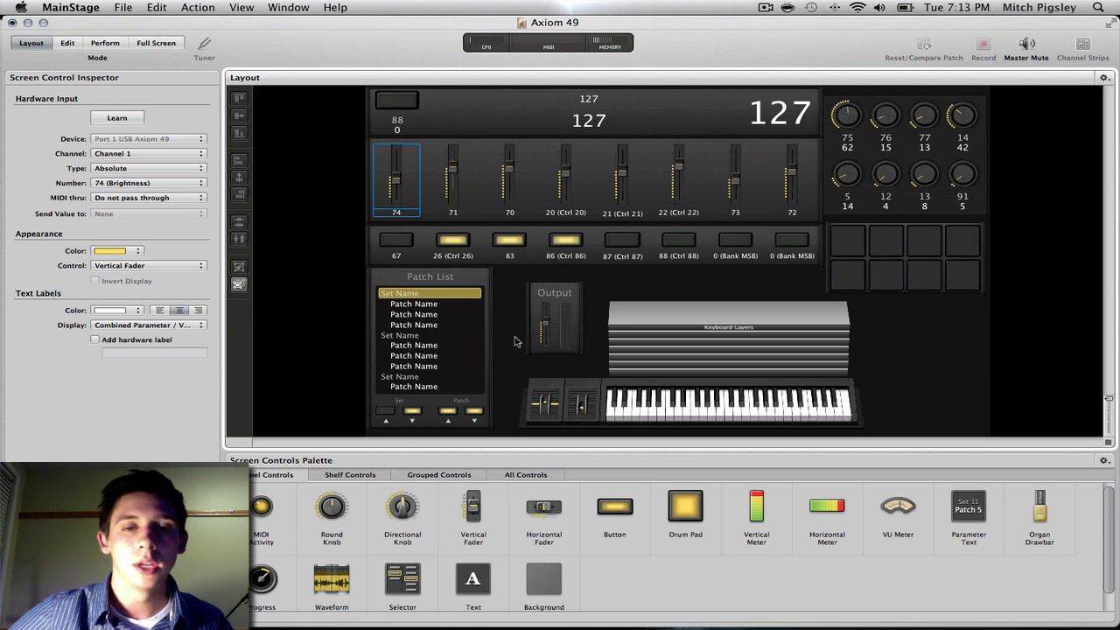
mouse_move(515, 340)
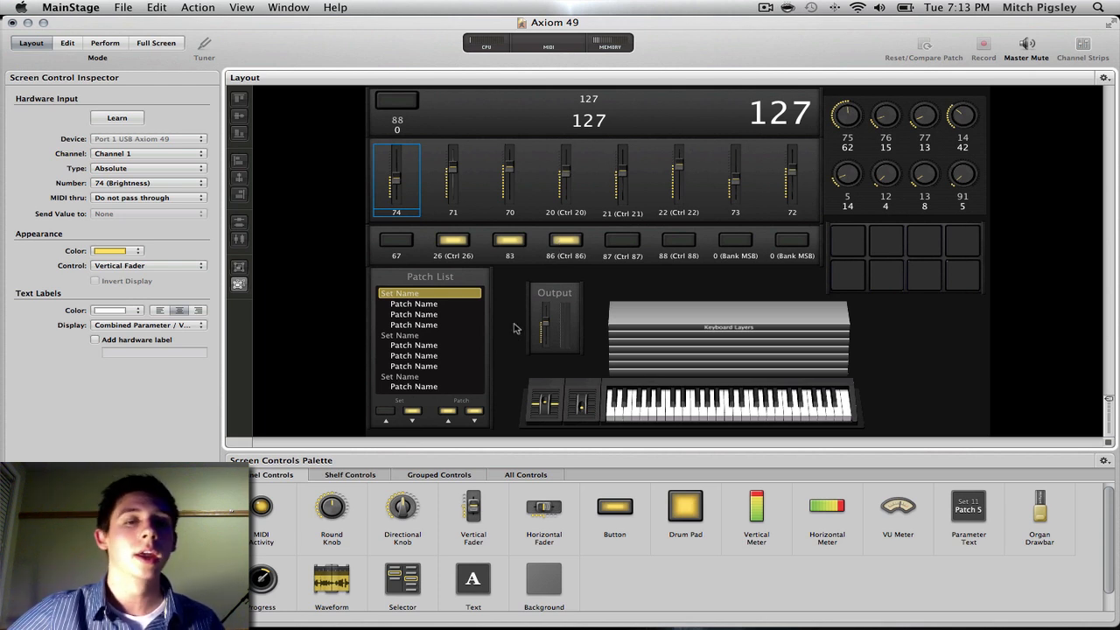
left_click(66, 42)
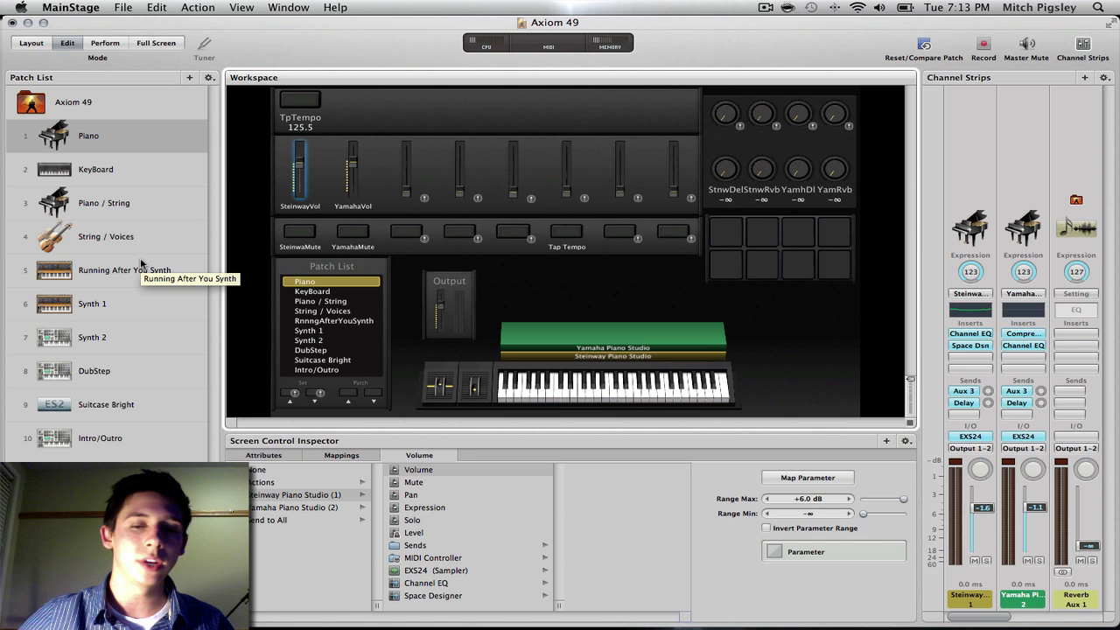
mouse_move(99, 224)
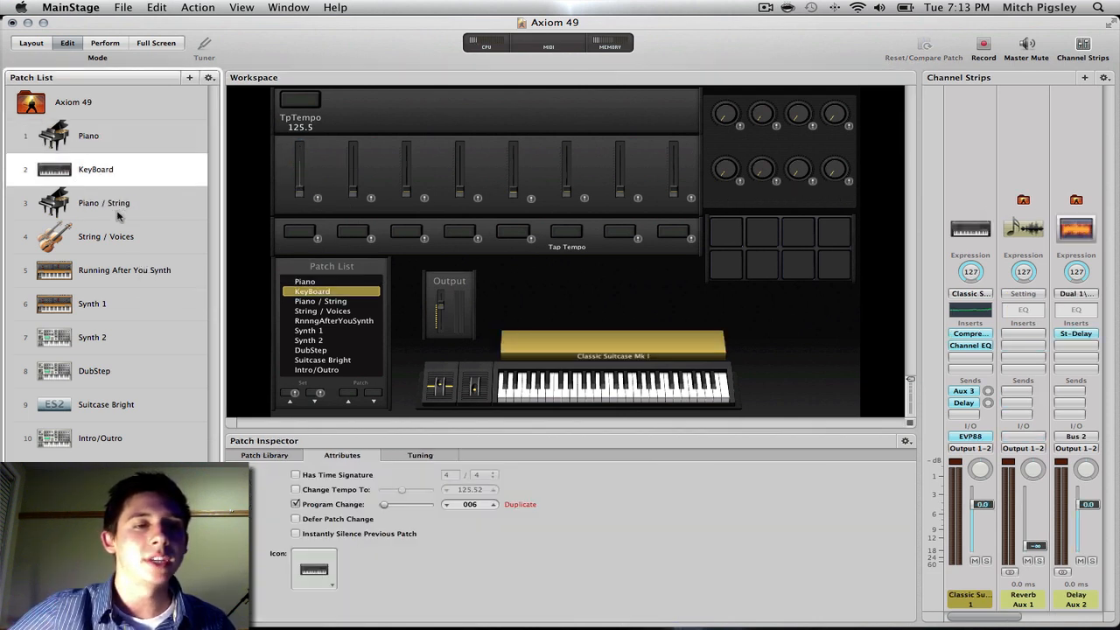
left_click(105, 236)
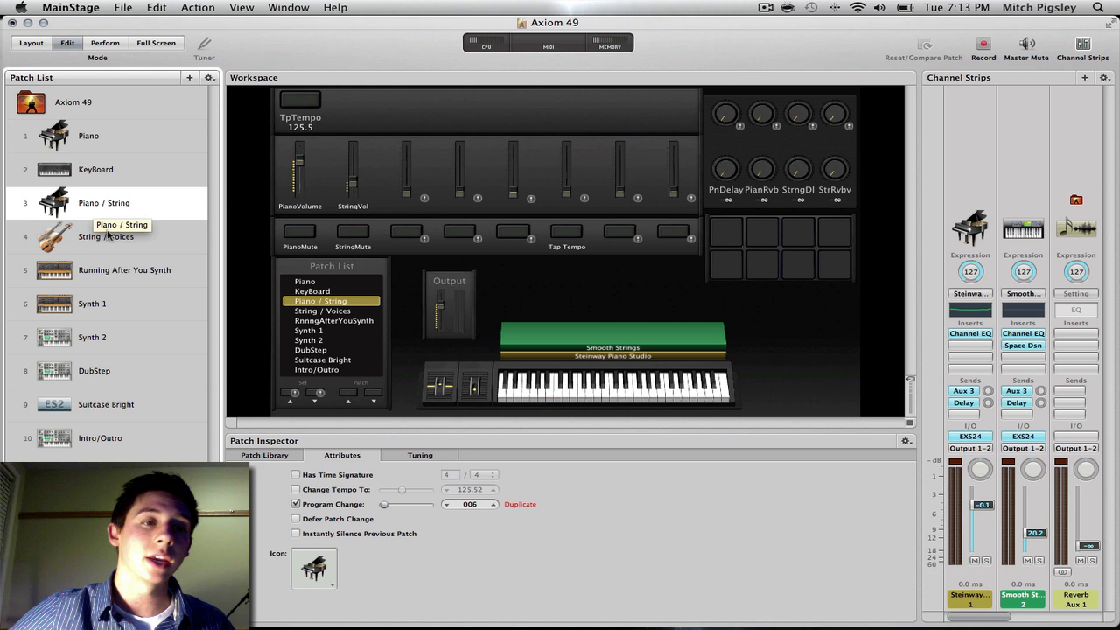
left_click(105, 236)
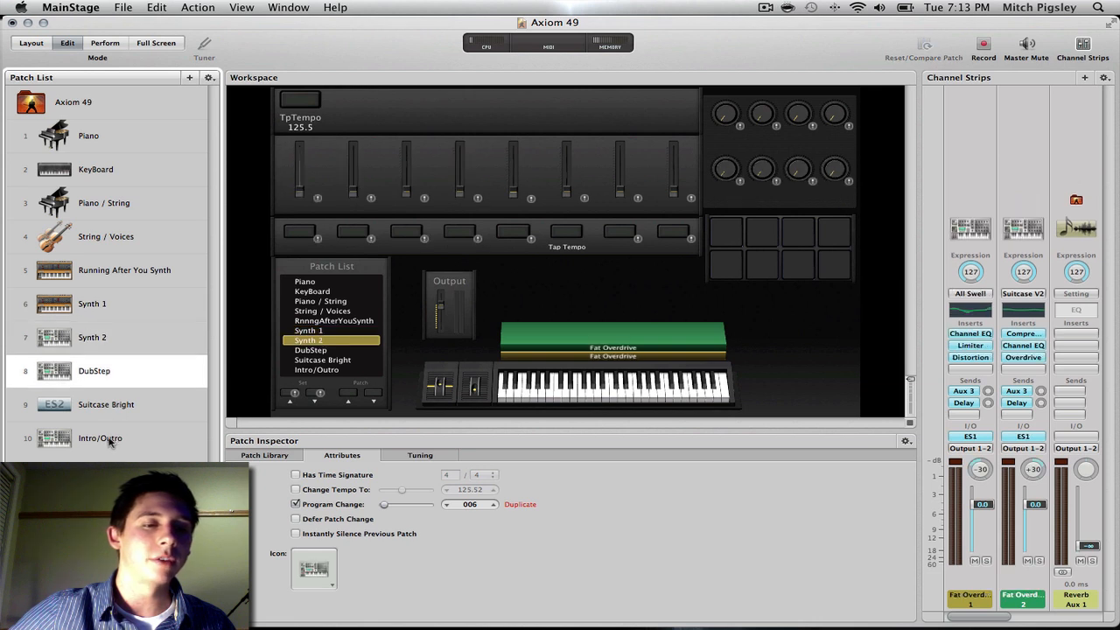
left_click(124, 270)
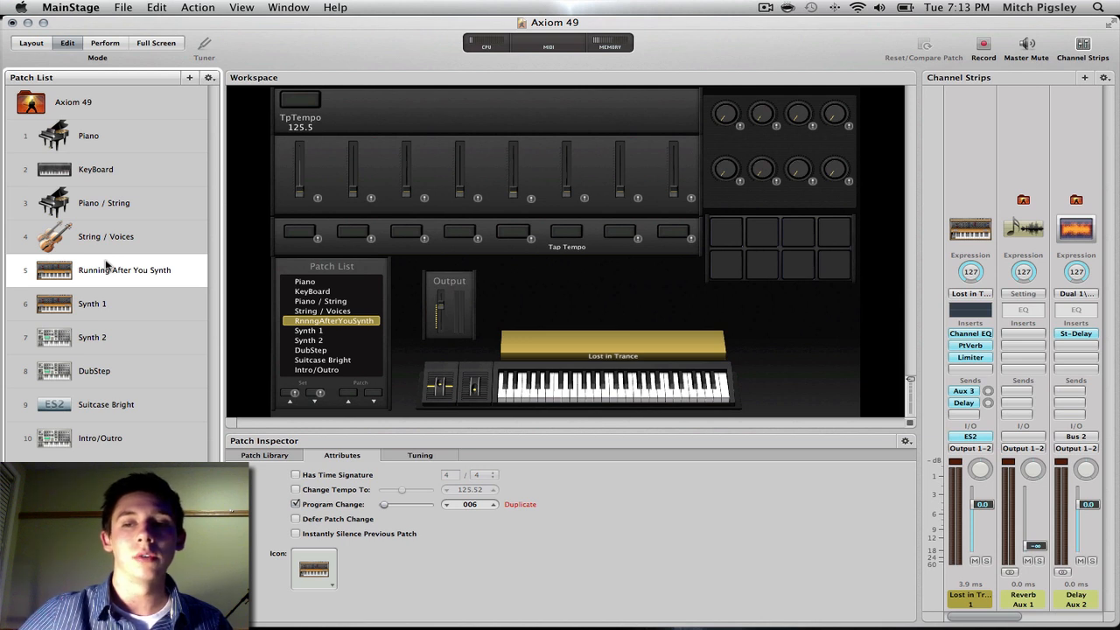
mouse_move(171, 345)
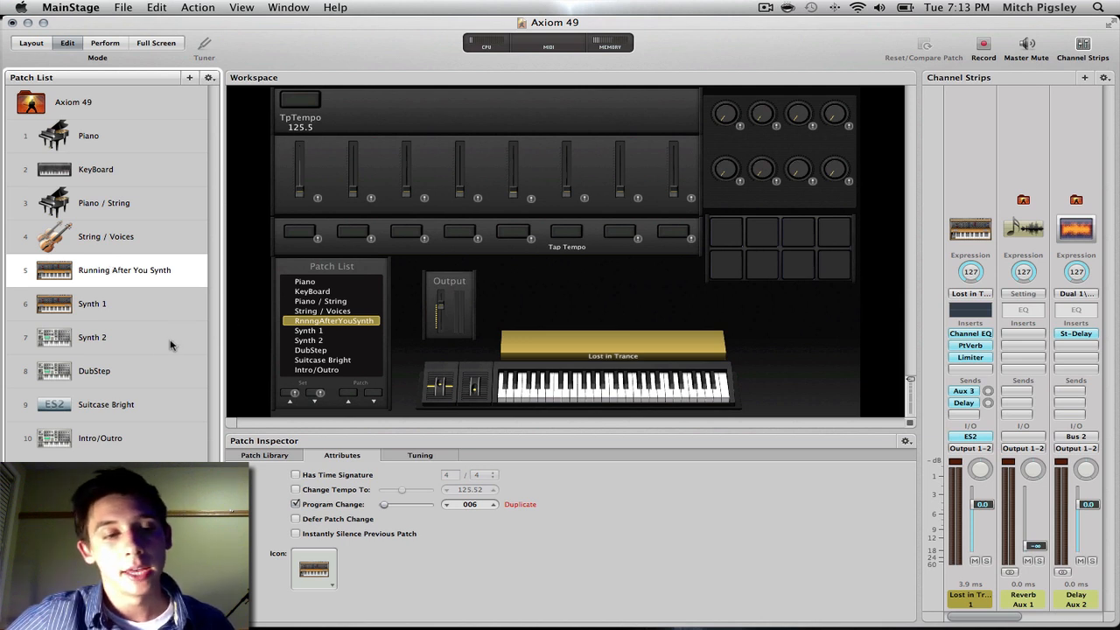
mouse_move(149, 434)
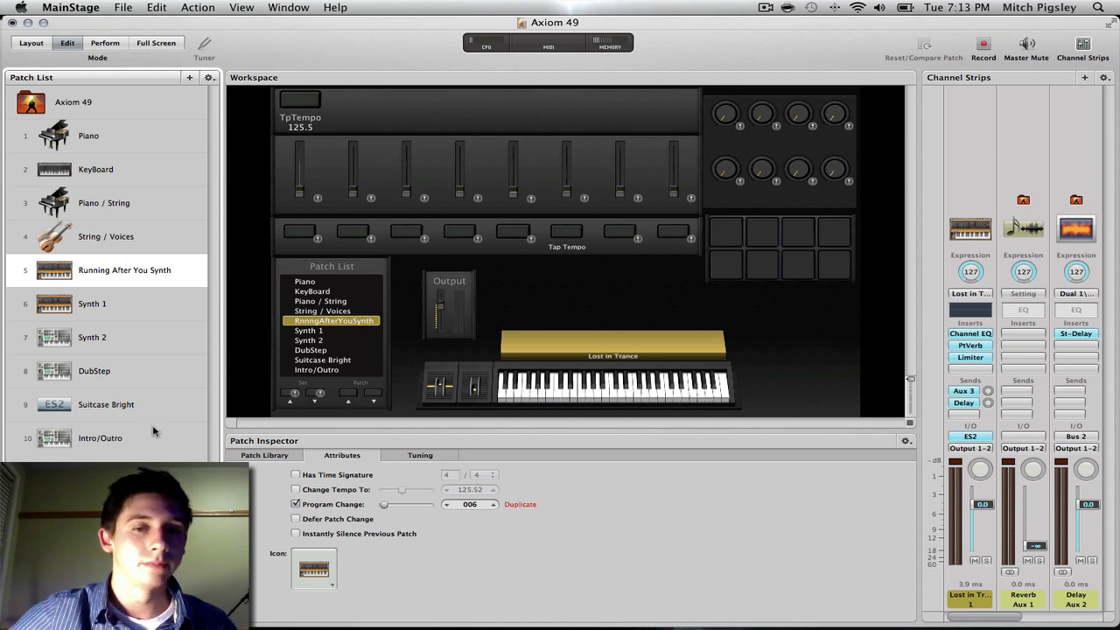
mouse_move(214, 428)
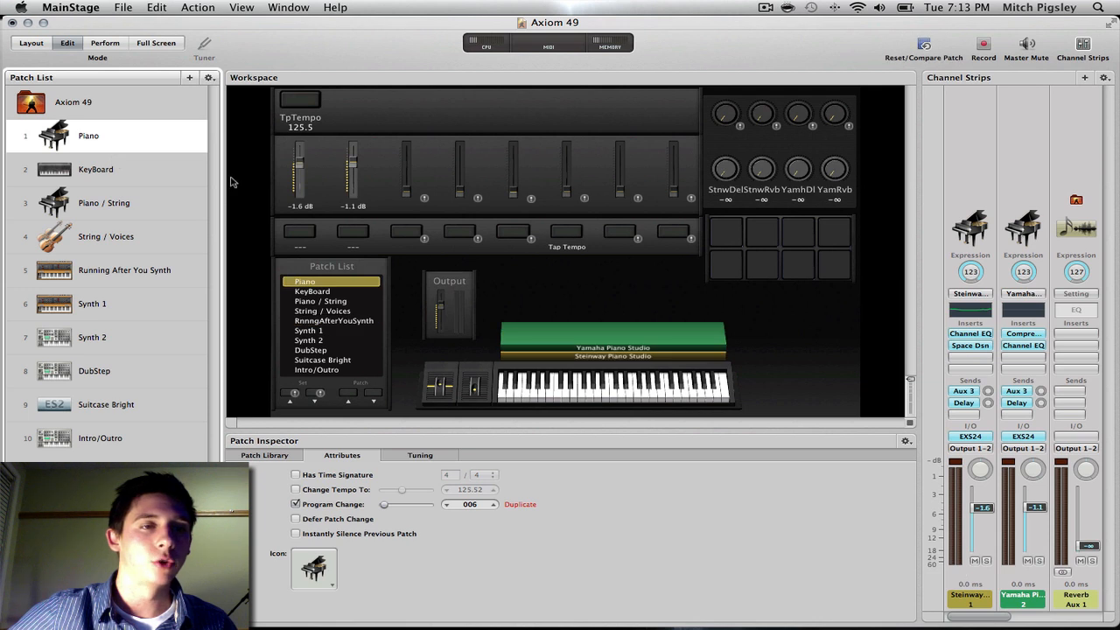
Step: Add a new patch after Piano and load the Pop Piano sound from 01 Acoustic Pianos
left_click(191, 78)
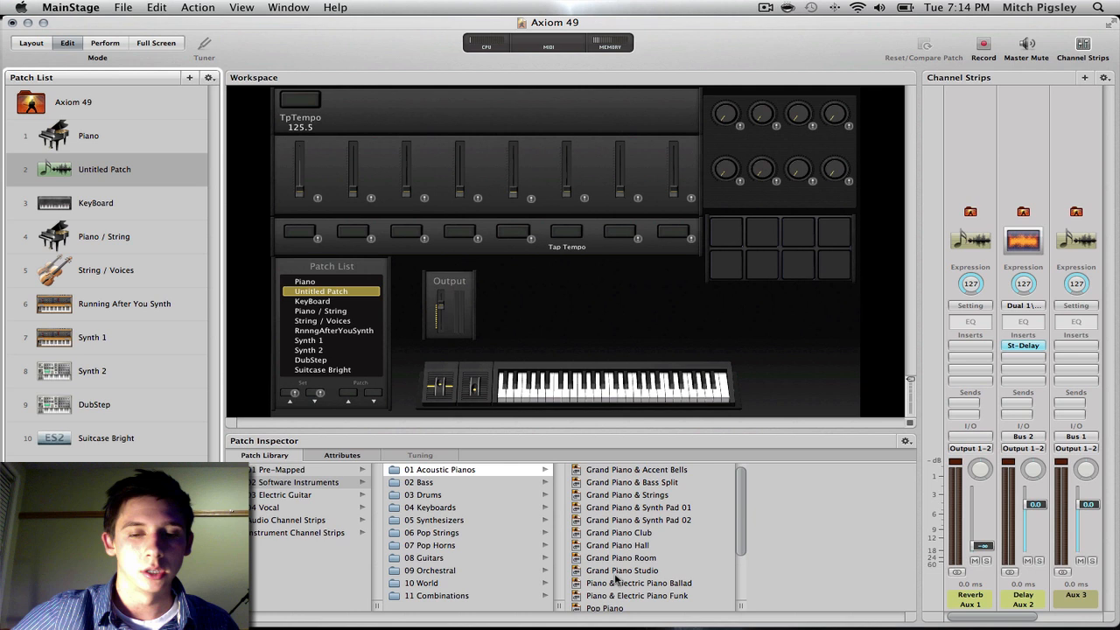
scroll("down", 3)
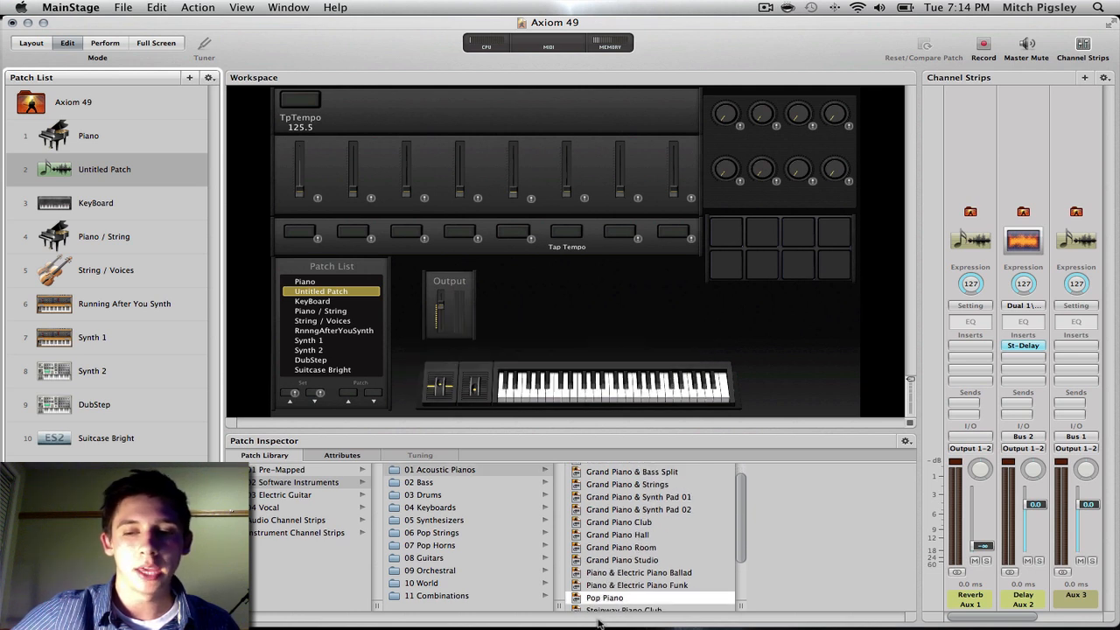
left_click(604, 597)
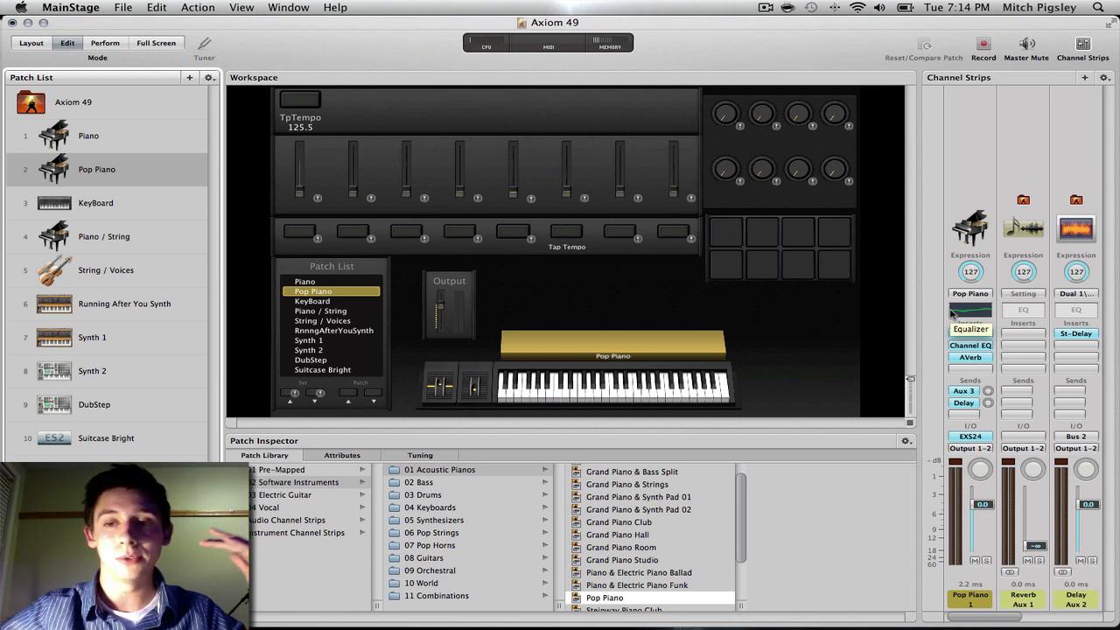
Step: Select the Pop Piano's first fader and begin mapping it to the patch's Volume
left_click(970, 332)
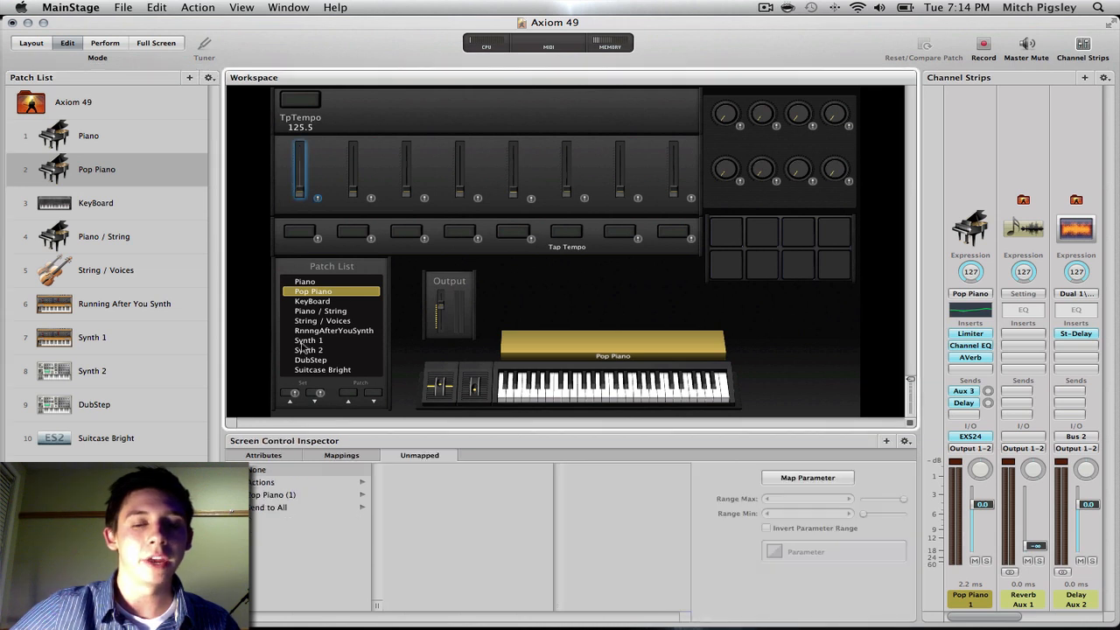
mouse_move(796, 487)
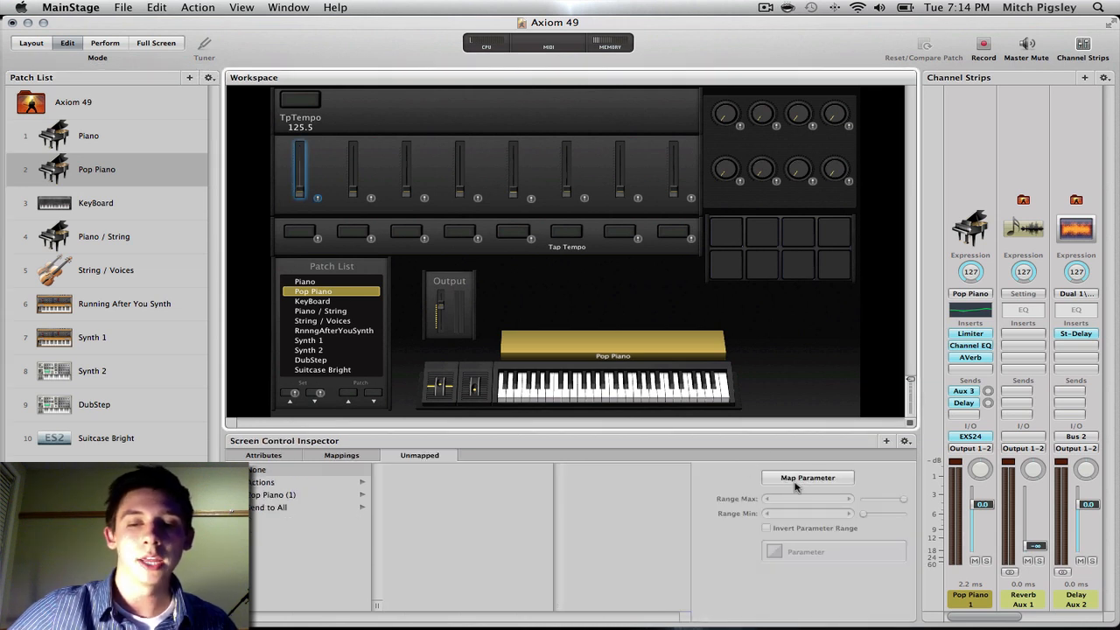
mouse_move(796, 487)
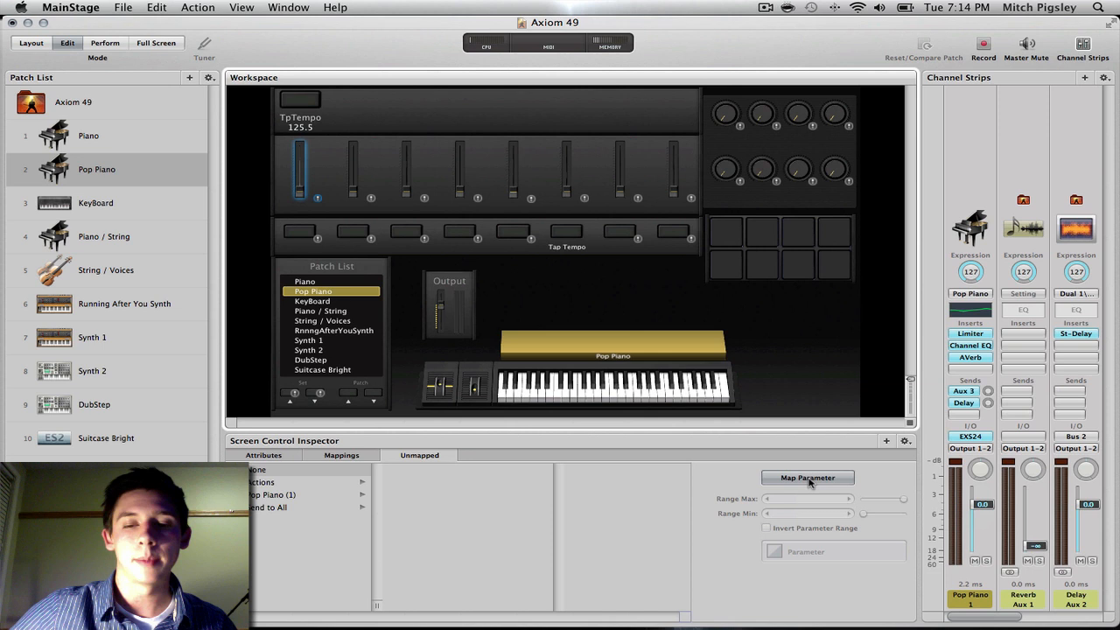
left_click(807, 478)
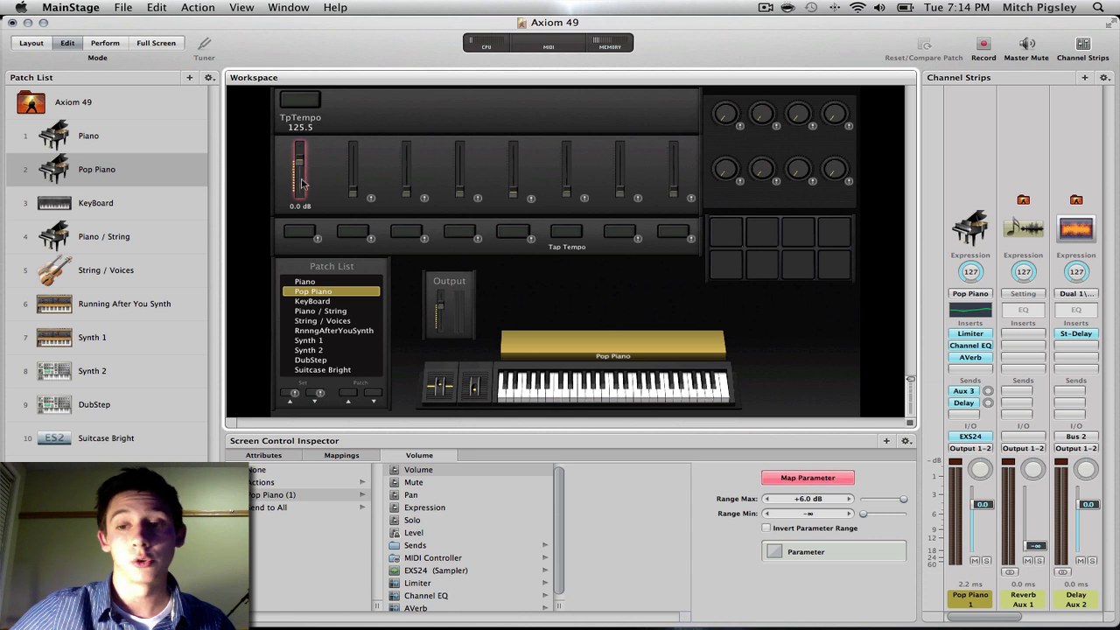
left_click(300, 230)
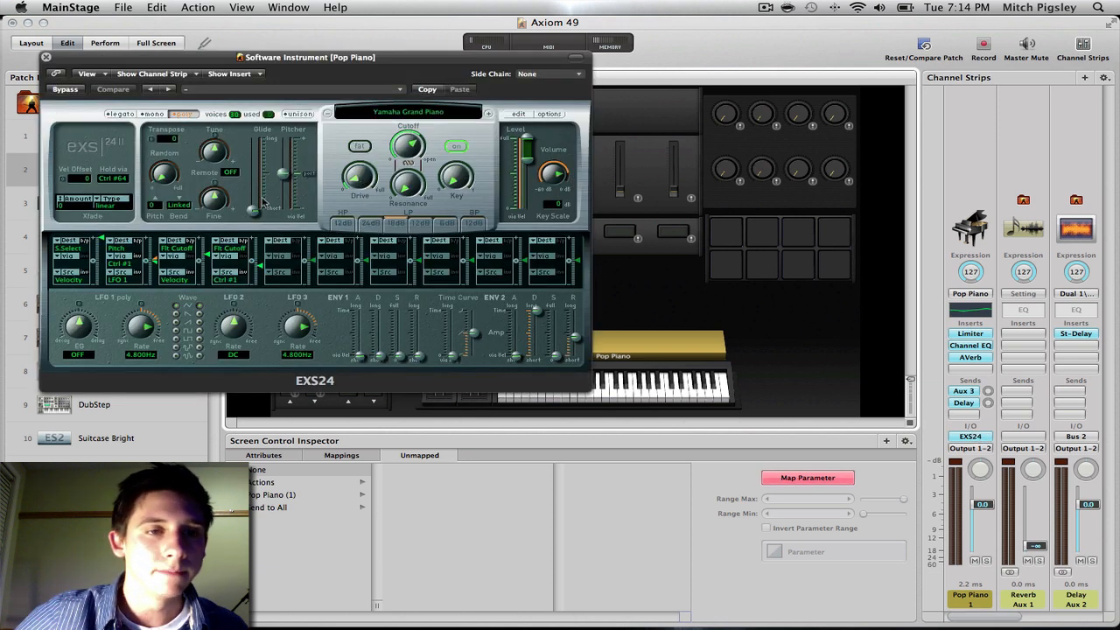
mouse_move(253, 215)
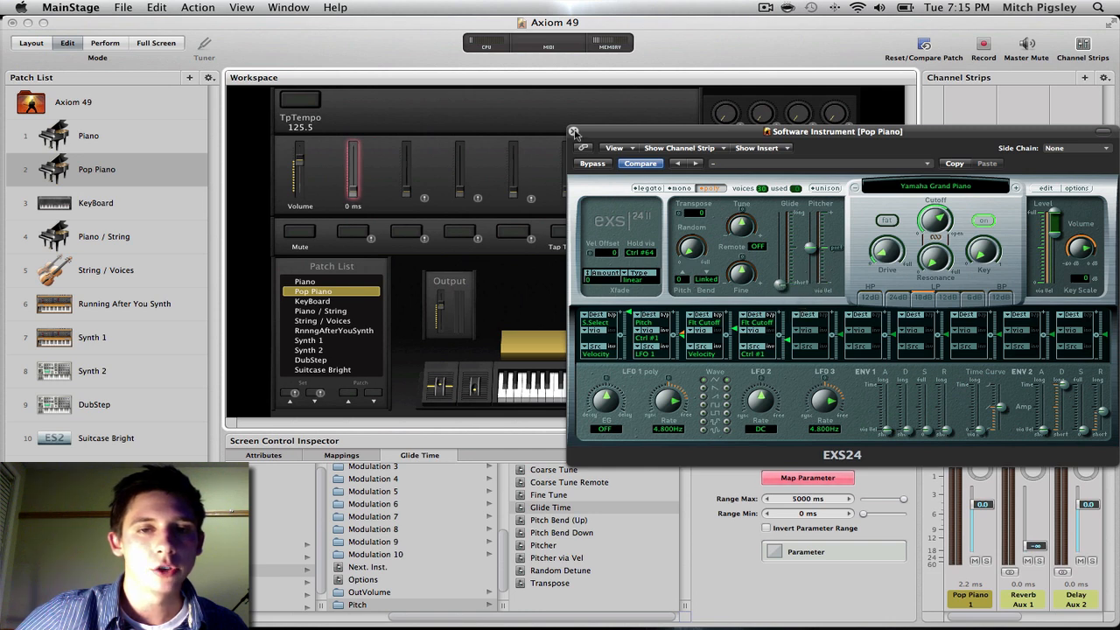
Step: Close the EXS24 sampler window after mapping the second fader to Glide Time
left_click(575, 131)
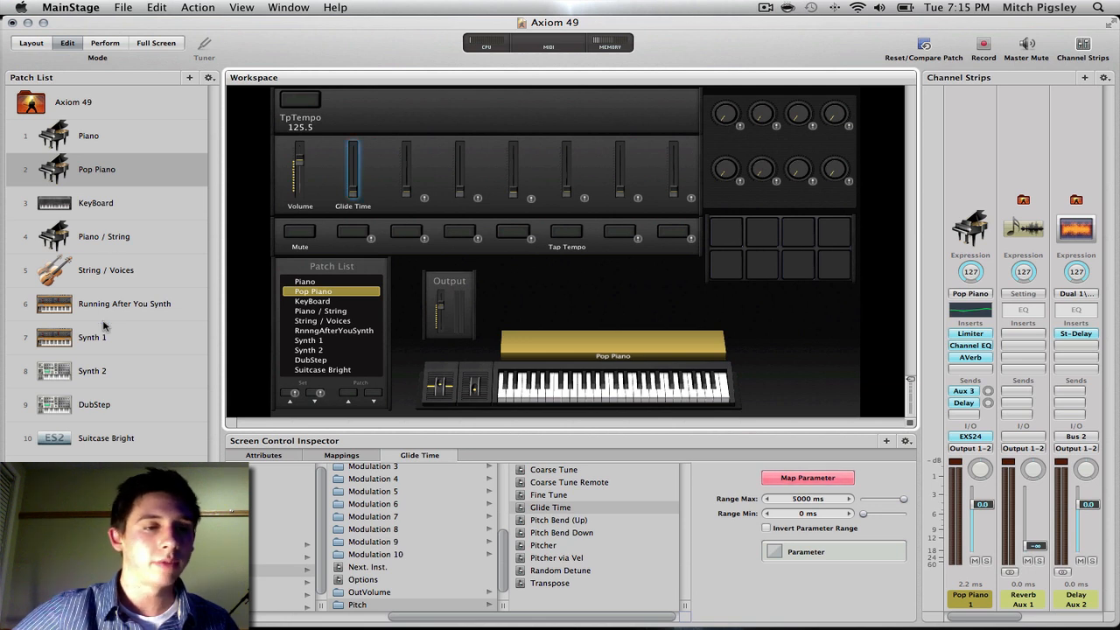
Step: Select the Synth 1 patch in the Patch List
left_click(92, 337)
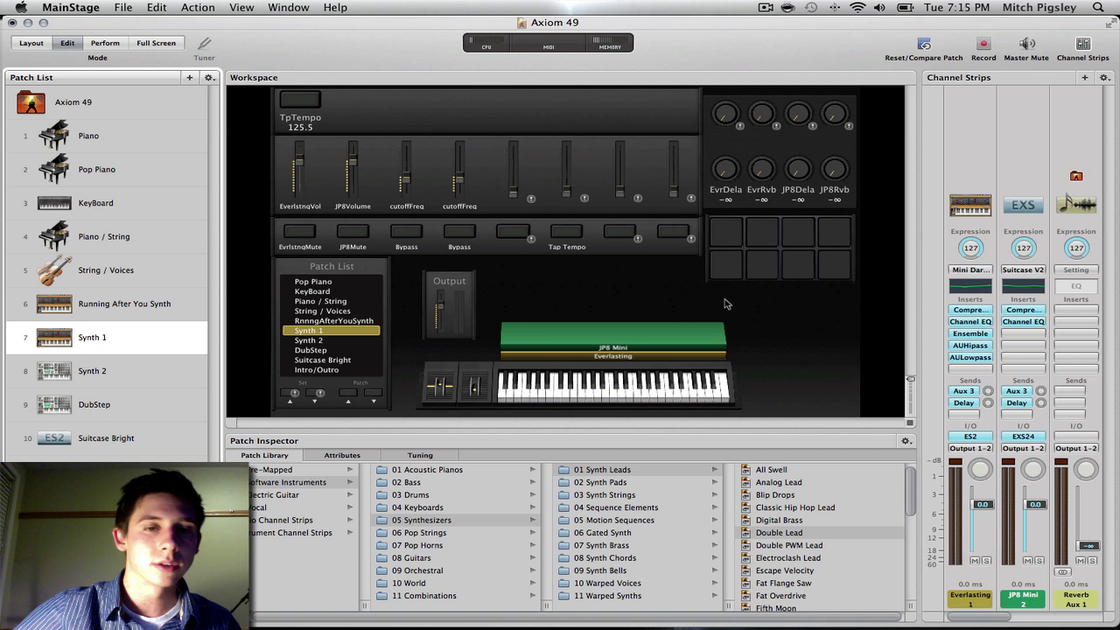
mouse_move(411, 181)
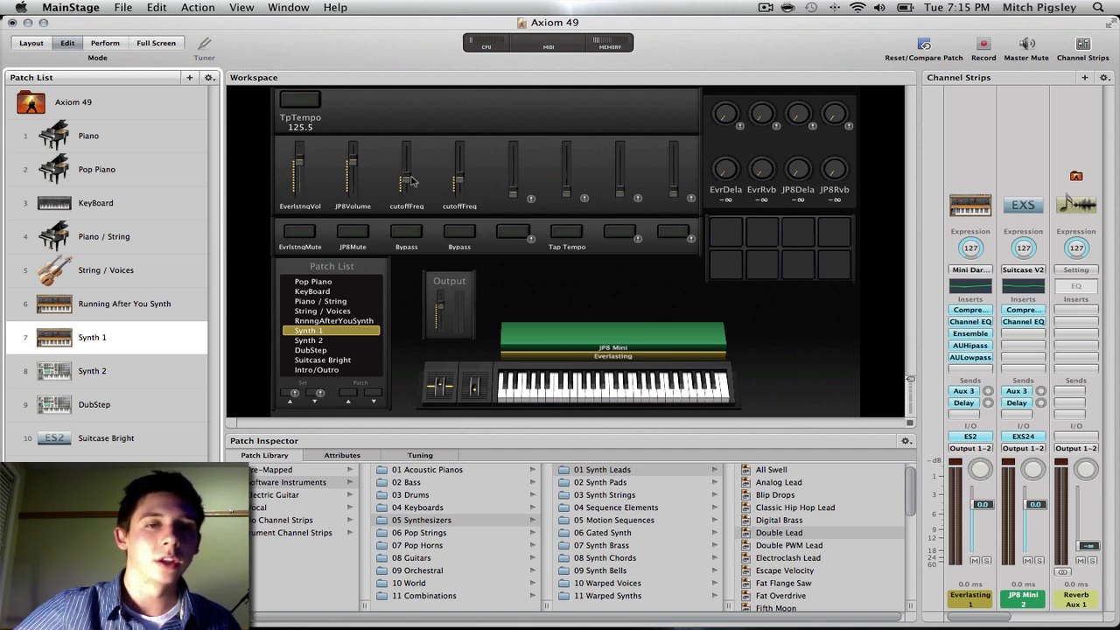
mouse_move(437, 196)
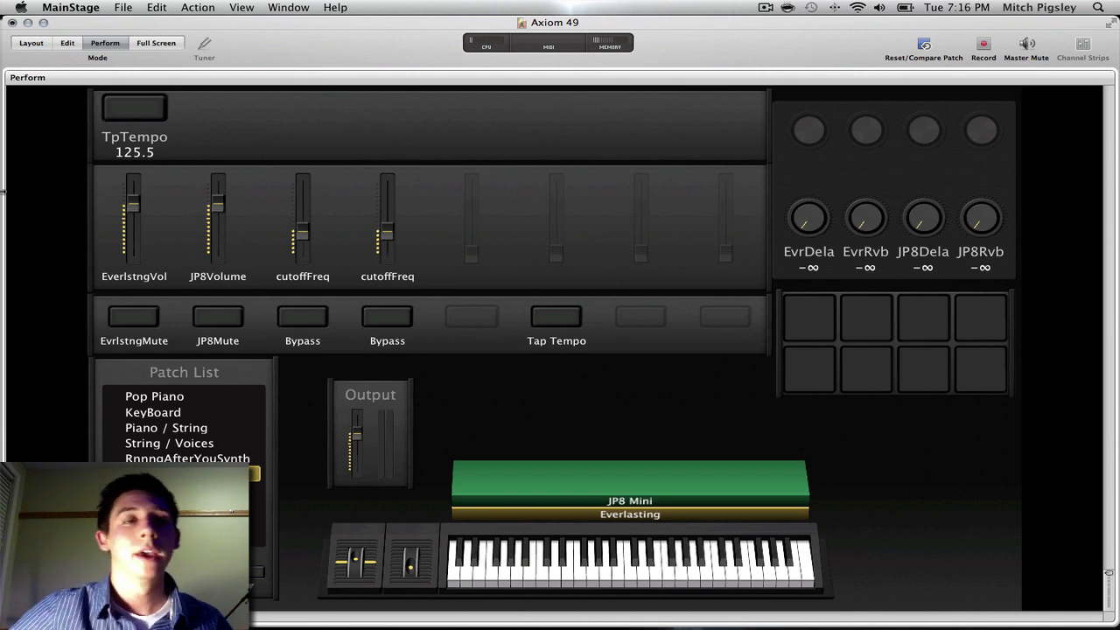
Step: View Synth 1's controls full-size in Perform mode, then return to Edit mode
left_click(156, 42)
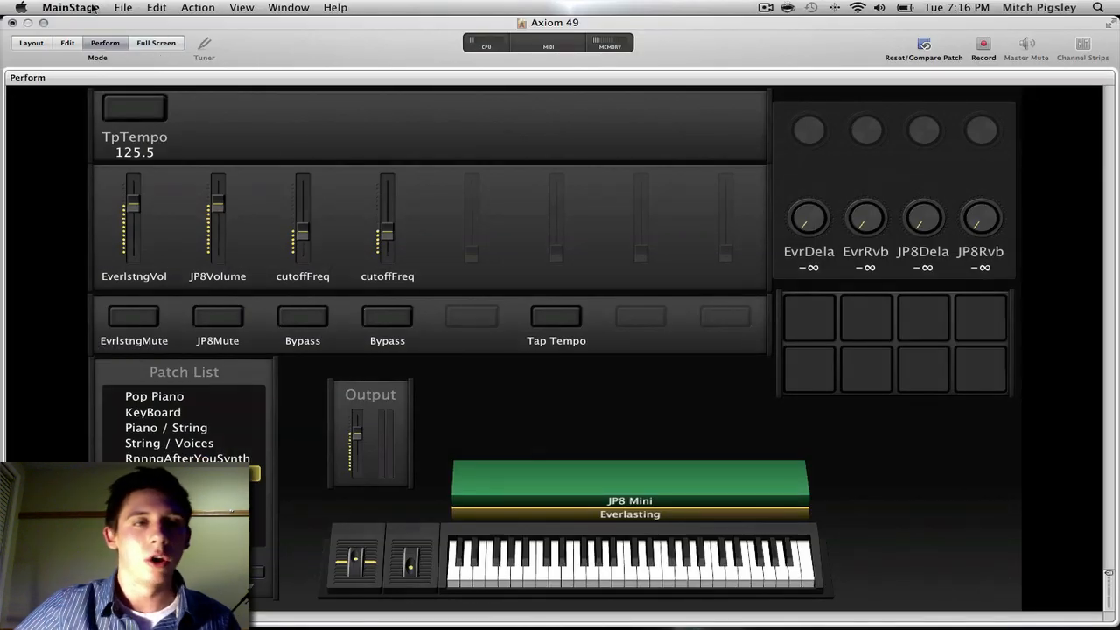
left_click(66, 42)
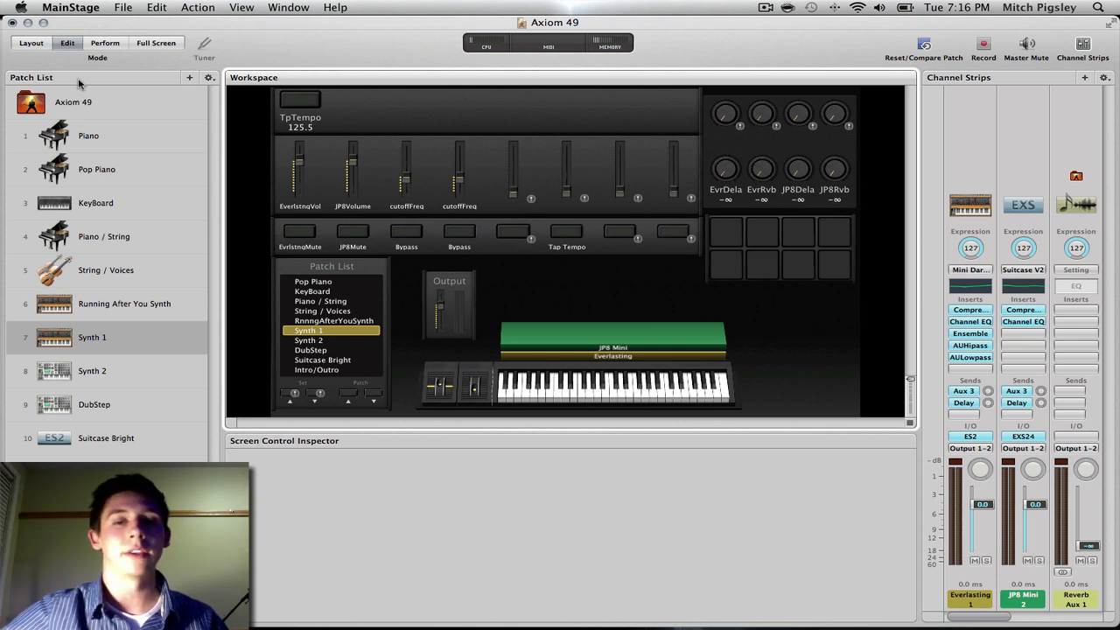
mouse_move(196, 123)
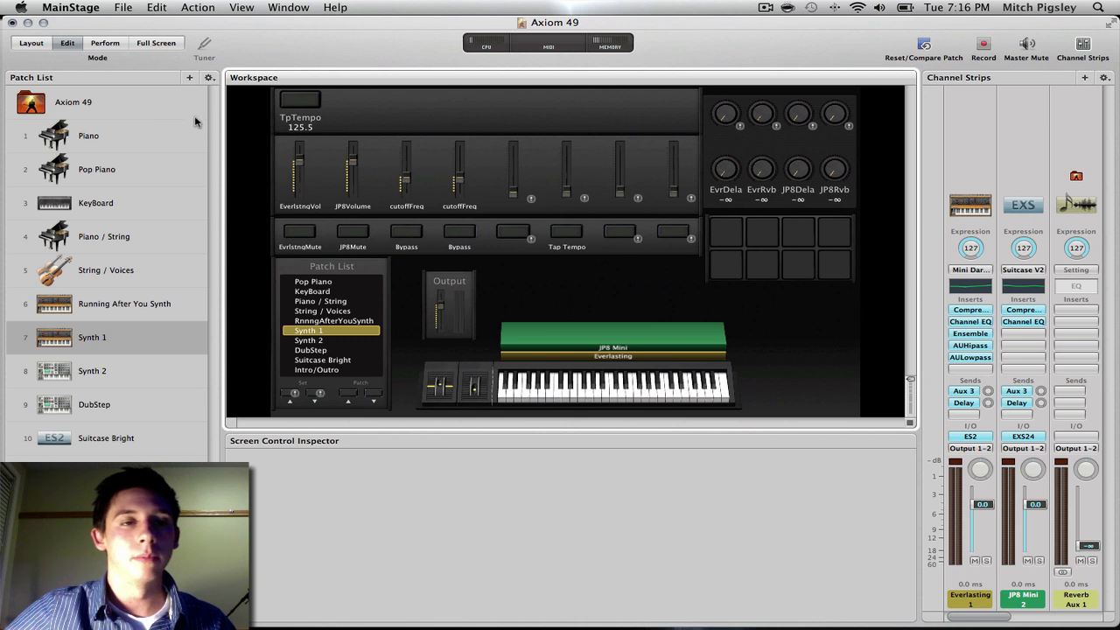
mouse_move(221, 127)
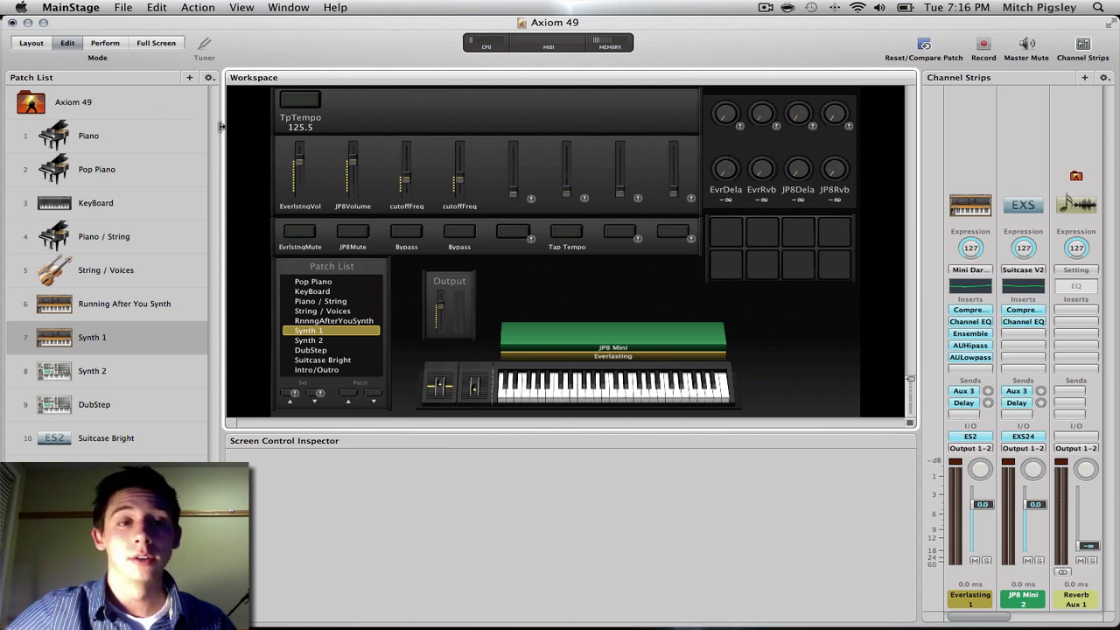